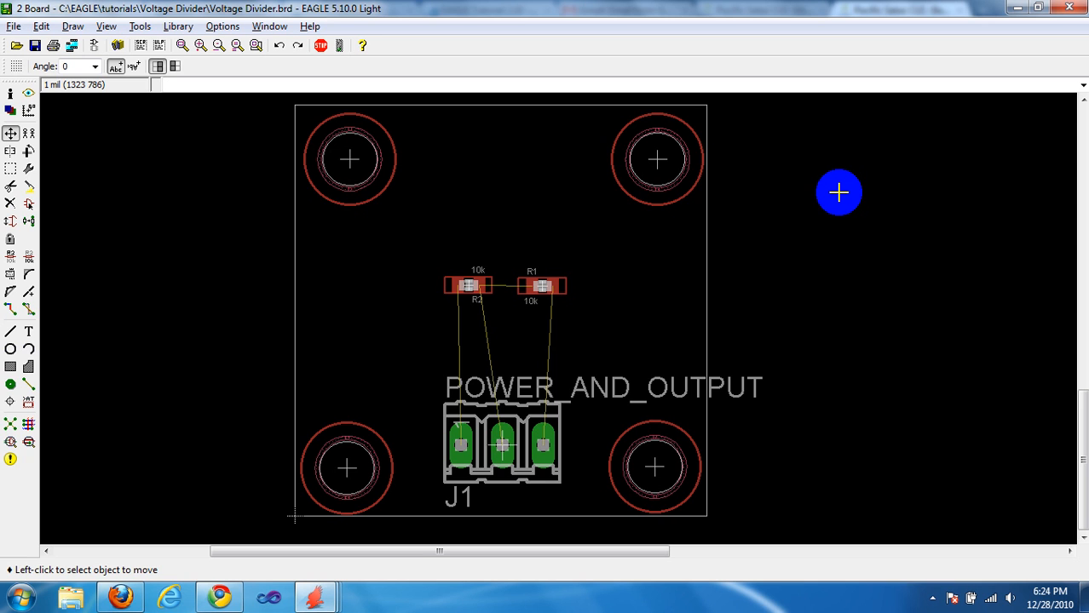
{"action": "mouse_move", "coordinate": [53, 308]}
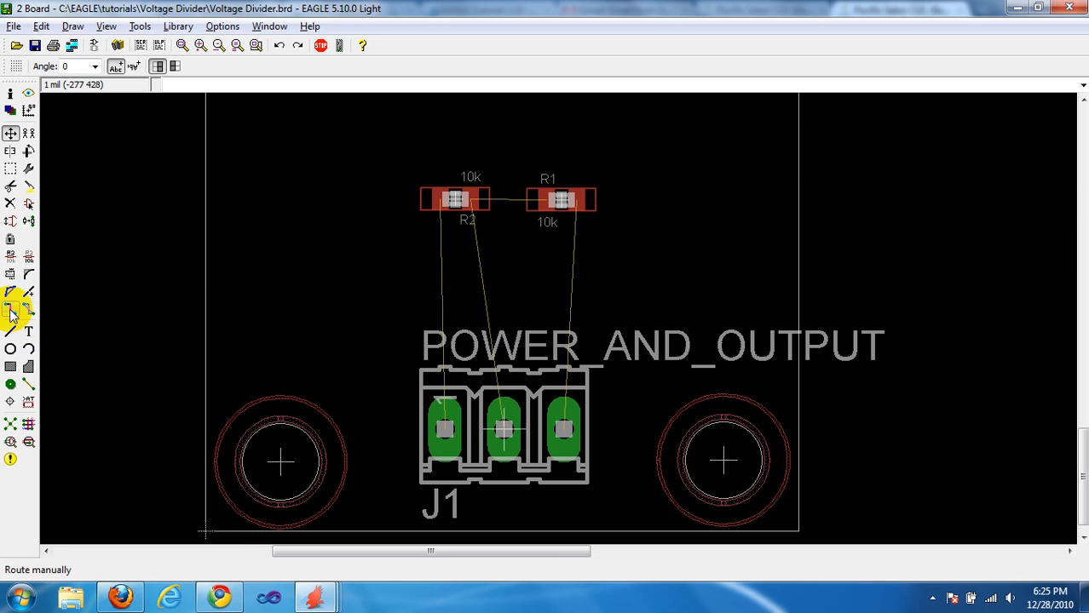
{"action": "mouse_move", "coordinate": [12, 311]}
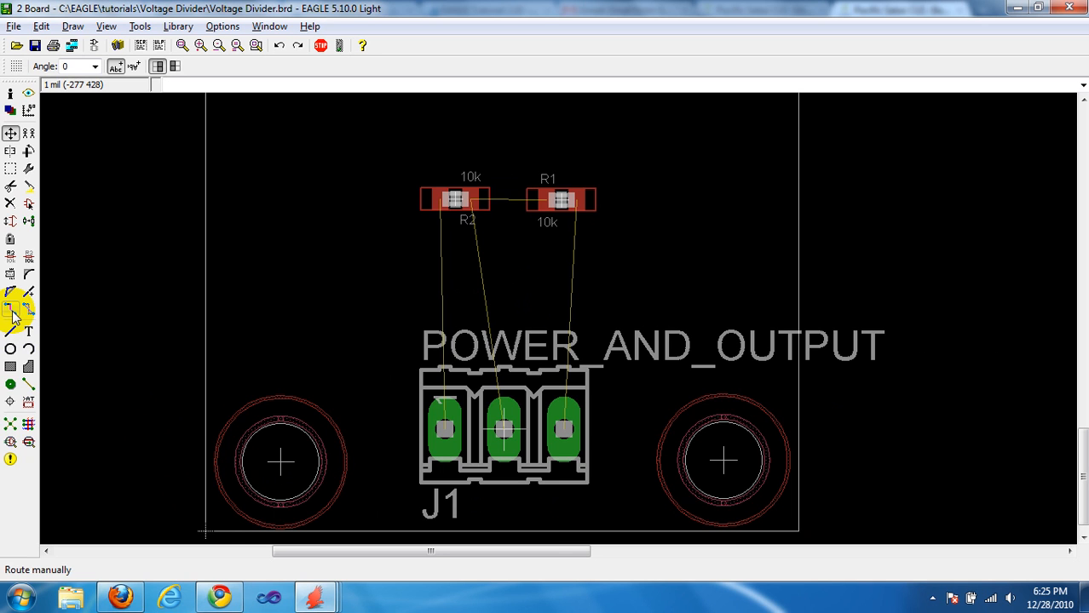
{"action": "mouse_move", "coordinate": [14, 315]}
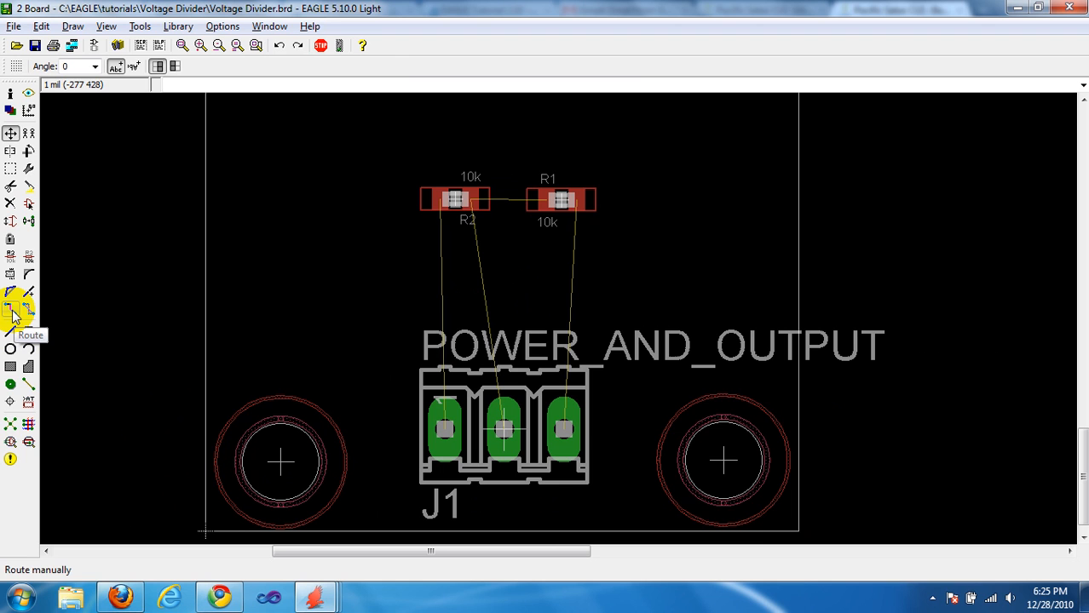
- Start manual routing on the top layer with a 16 mil trace width
{"action": "left_click", "coordinate": [11, 310]}
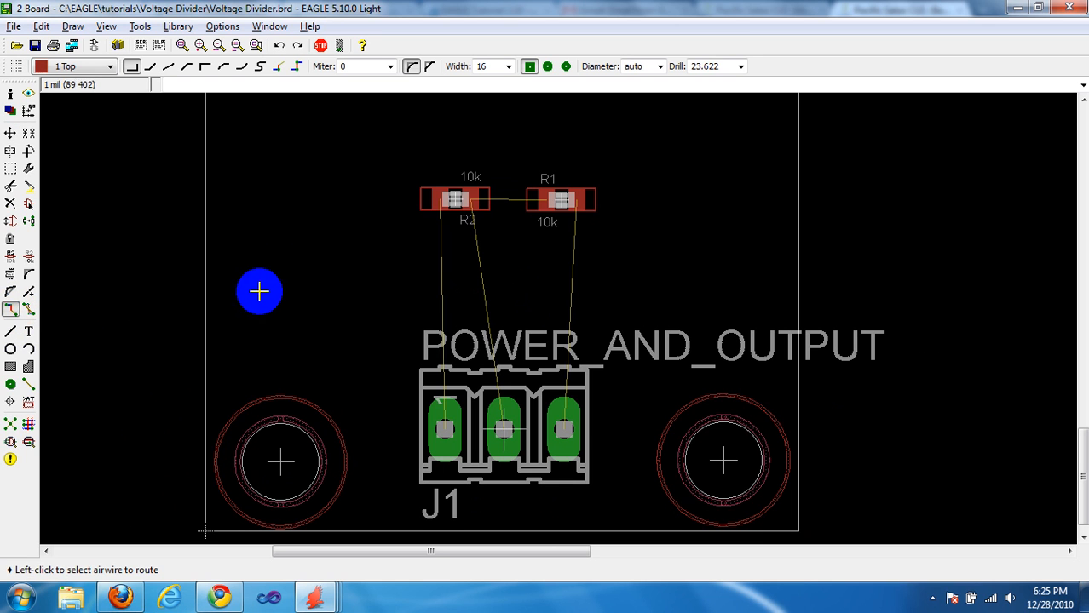
{"action": "mouse_move", "coordinate": [409, 249]}
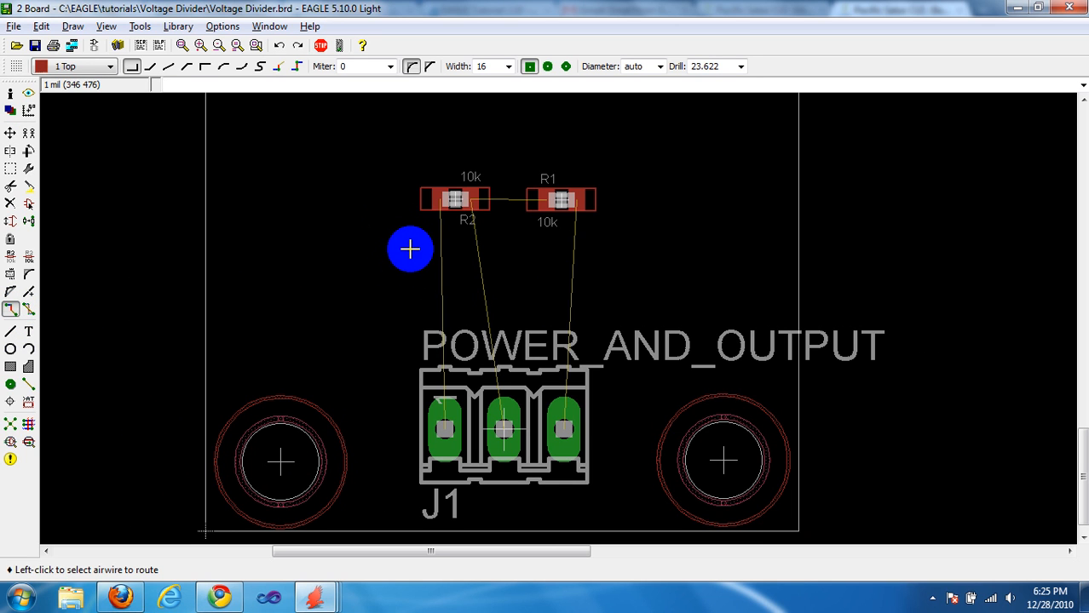
{"action": "mouse_move", "coordinate": [409, 233]}
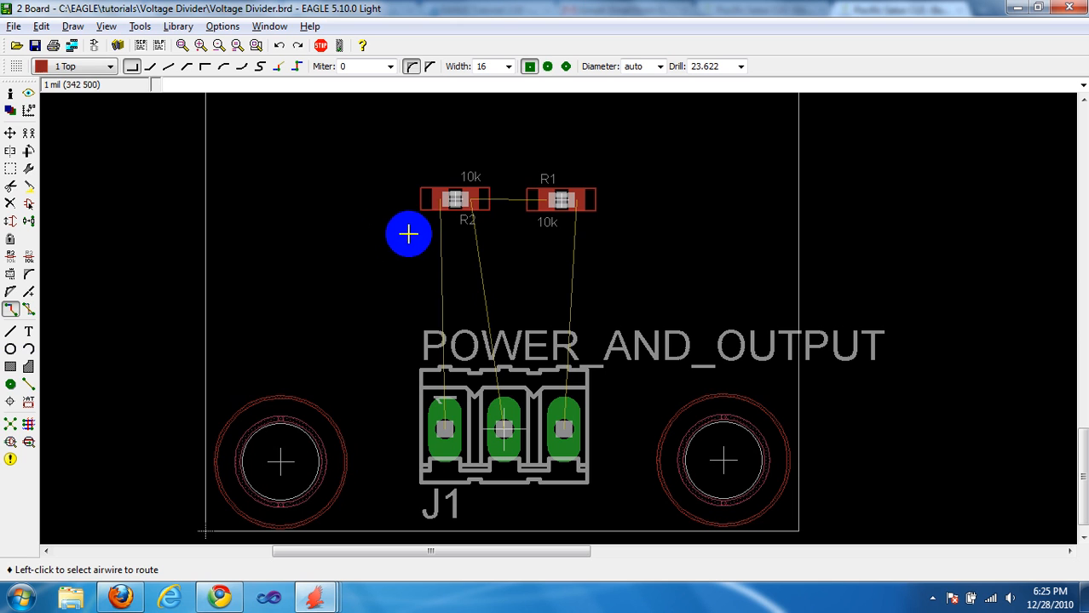
{"action": "mouse_move", "coordinate": [431, 256]}
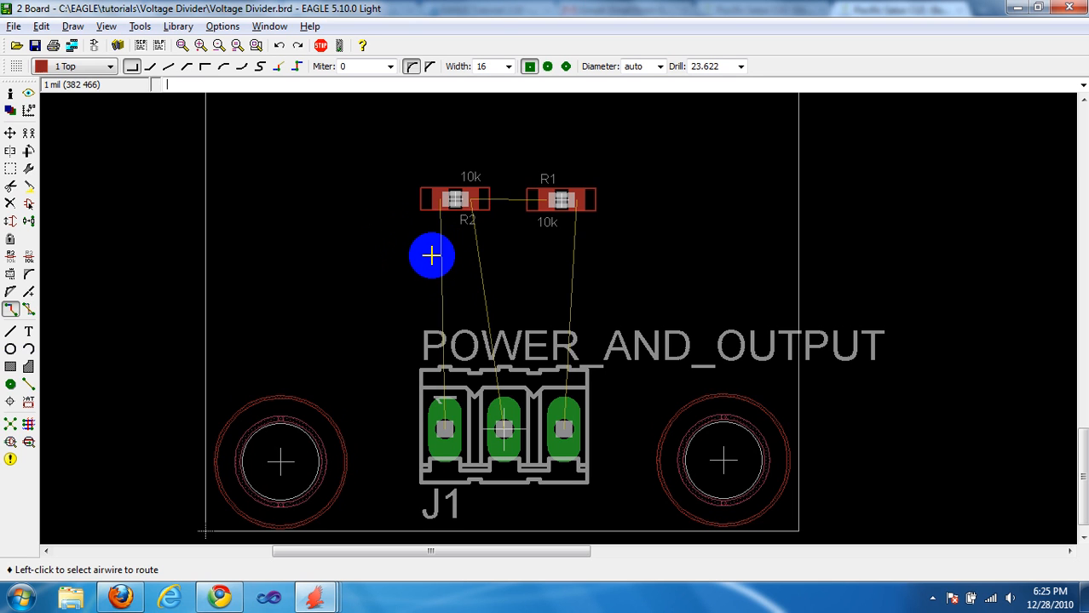
{"action": "mouse_move", "coordinate": [443, 324]}
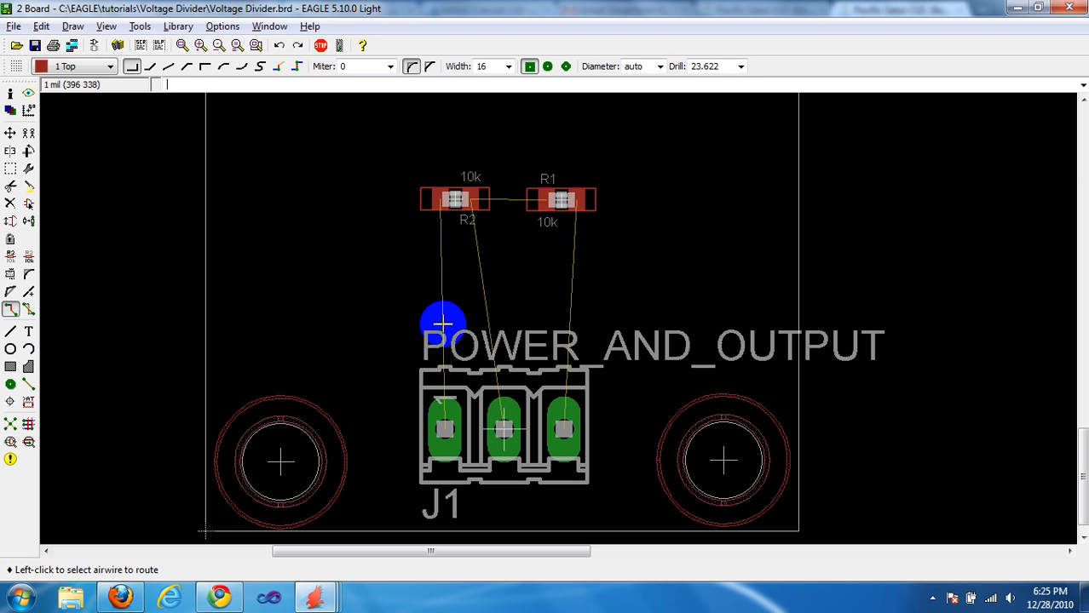
{"action": "mouse_move", "coordinate": [436, 202]}
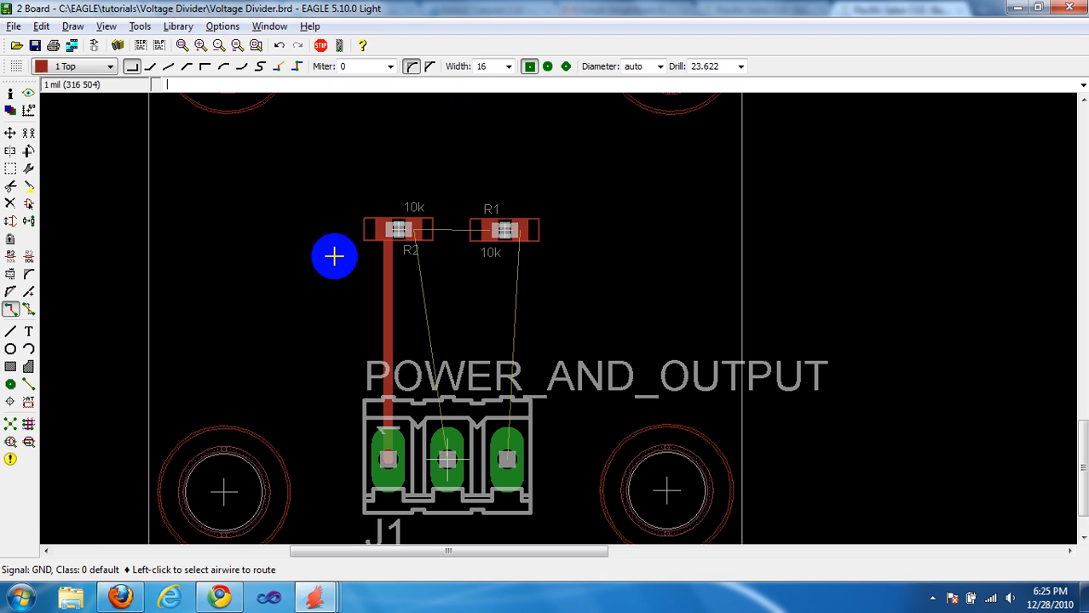
{"action": "mouse_move", "coordinate": [252, 186]}
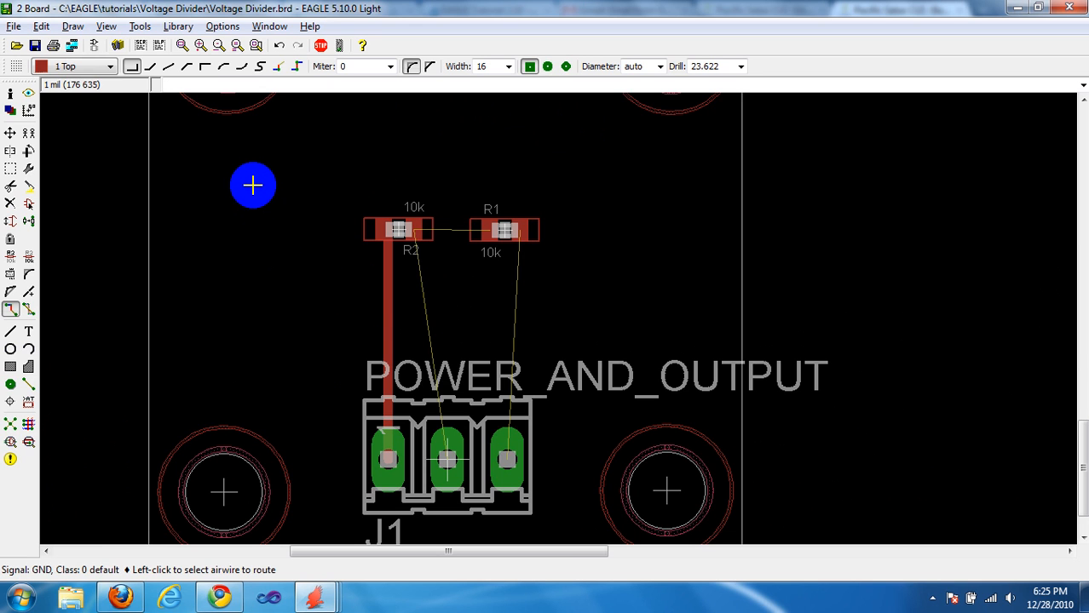
{"action": "mouse_move", "coordinate": [184, 80]}
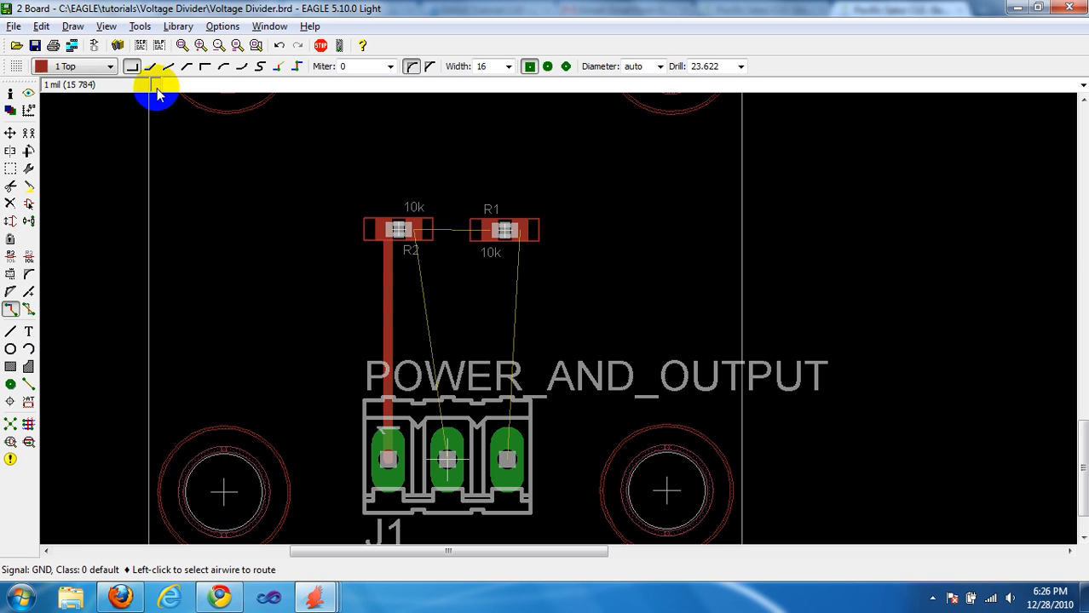
{"action": "mouse_move", "coordinate": [152, 72]}
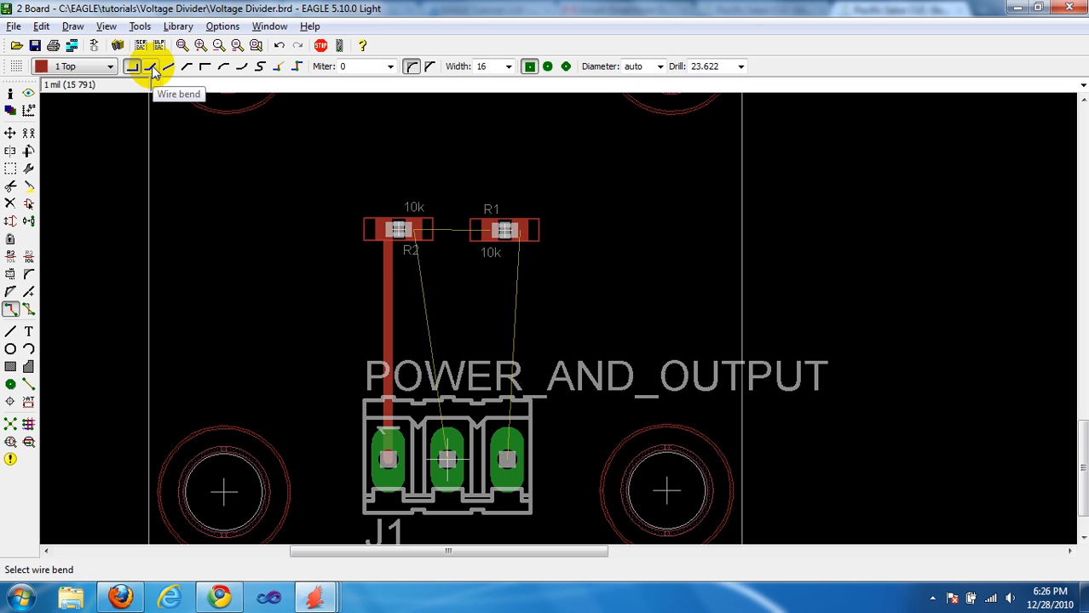
{"action": "left_click", "coordinate": [151, 66]}
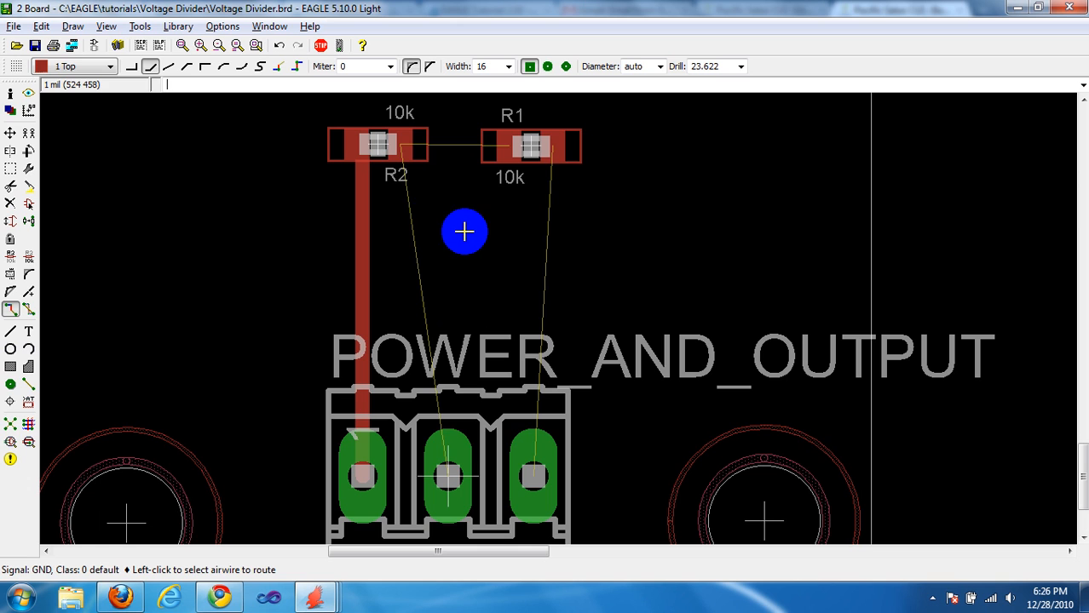
{"action": "mouse_move", "coordinate": [406, 152]}
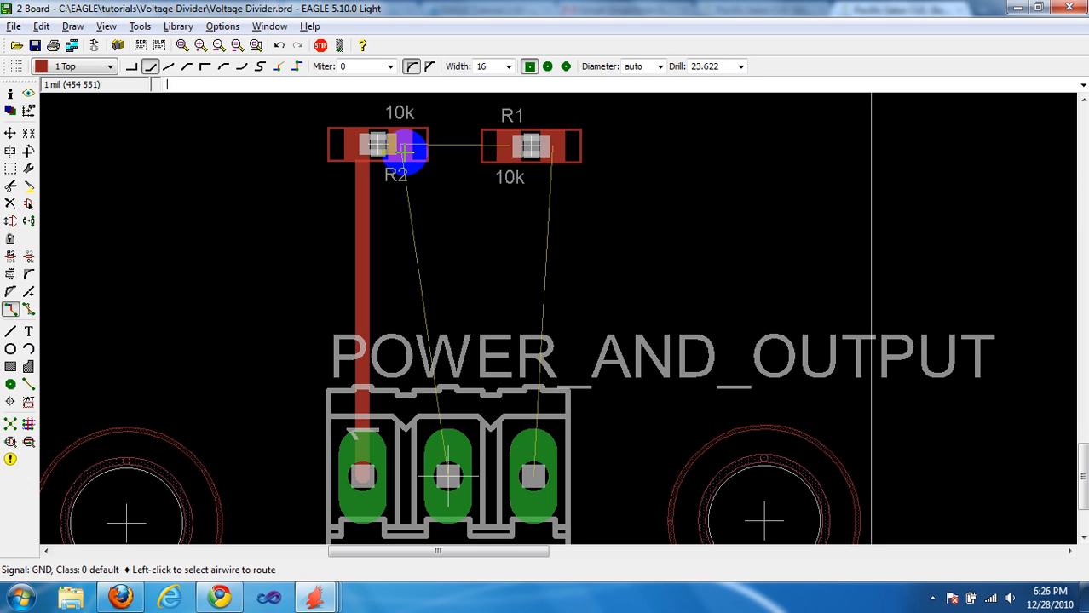
{"action": "left_click", "coordinate": [404, 148]}
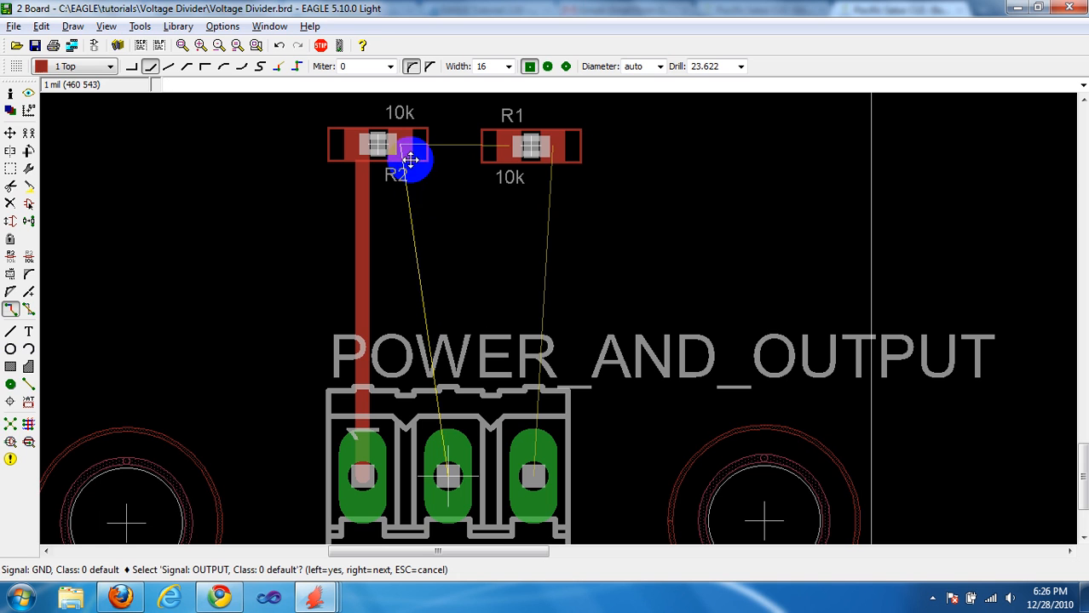
{"action": "mouse_move", "coordinate": [433, 186]}
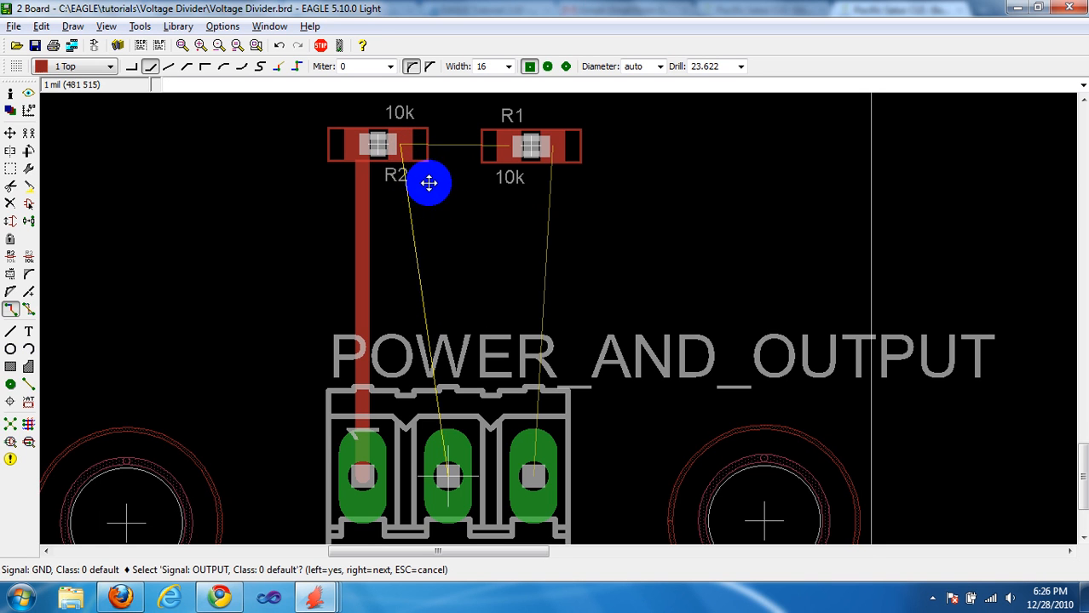
{"action": "mouse_move", "coordinate": [429, 144]}
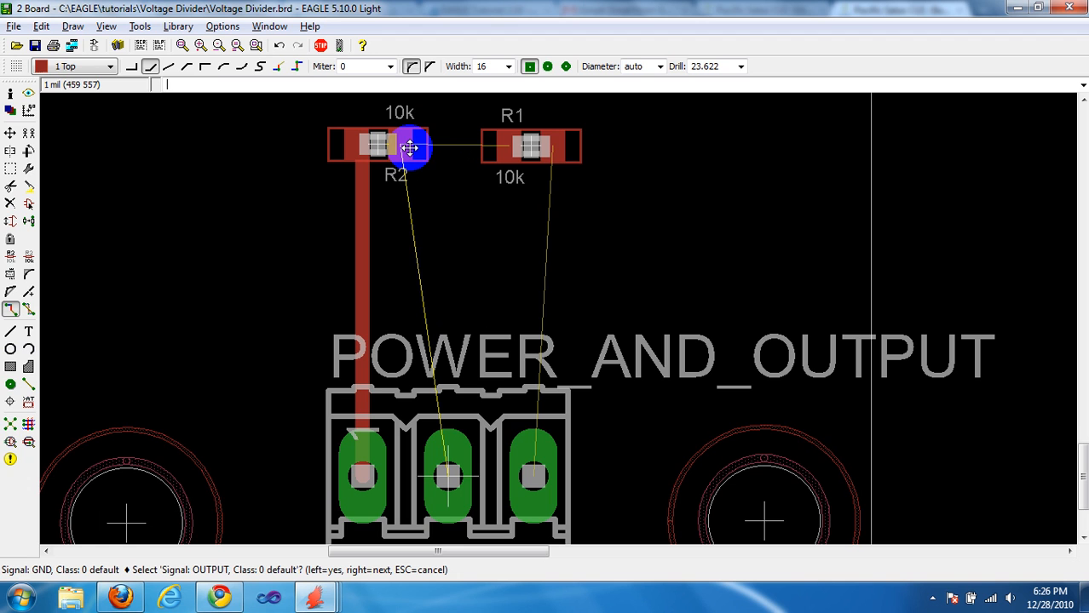
{"action": "mouse_move", "coordinate": [408, 149]}
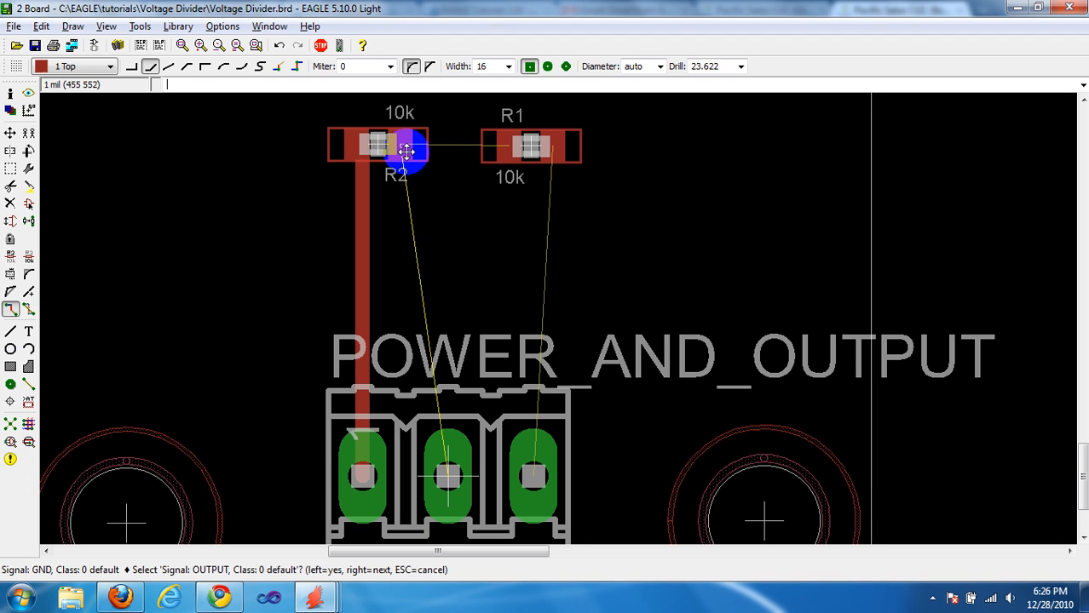
{"action": "left_click", "coordinate": [400, 150]}
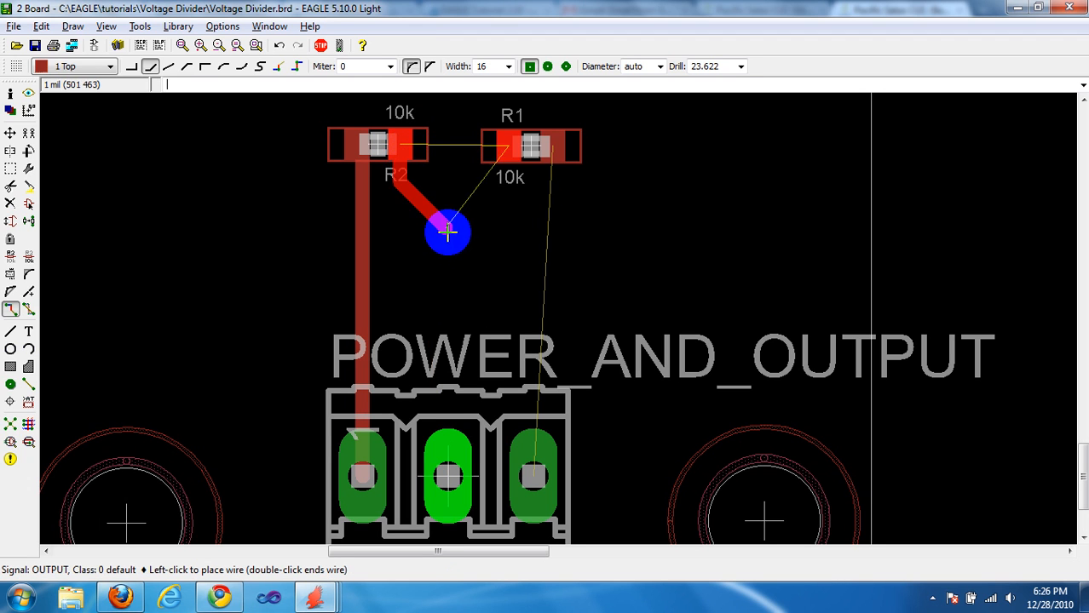
{"action": "mouse_move", "coordinate": [449, 229]}
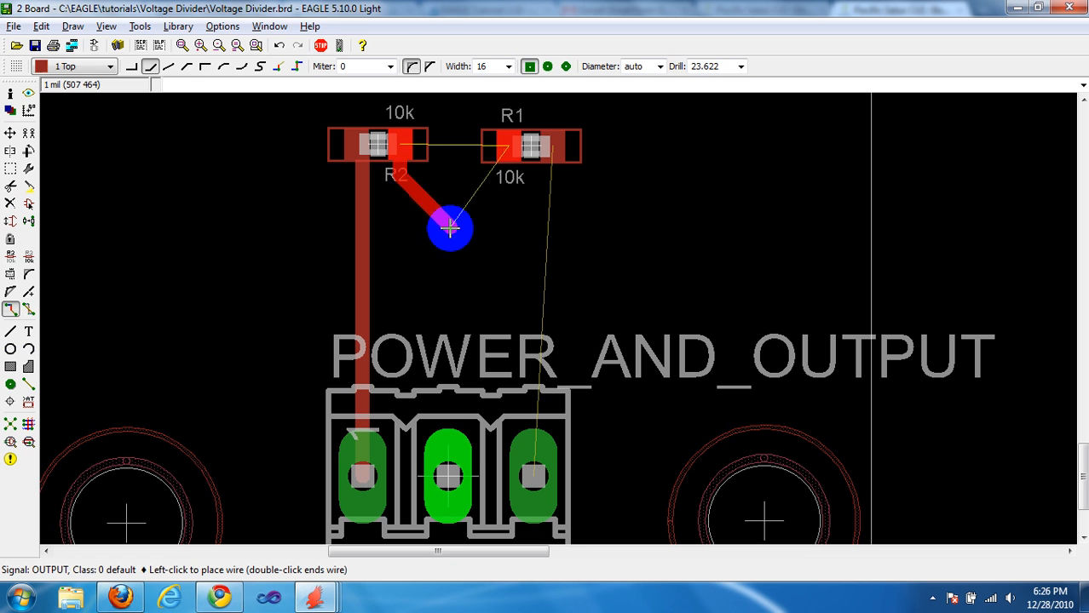
{"action": "left_click", "coordinate": [450, 228]}
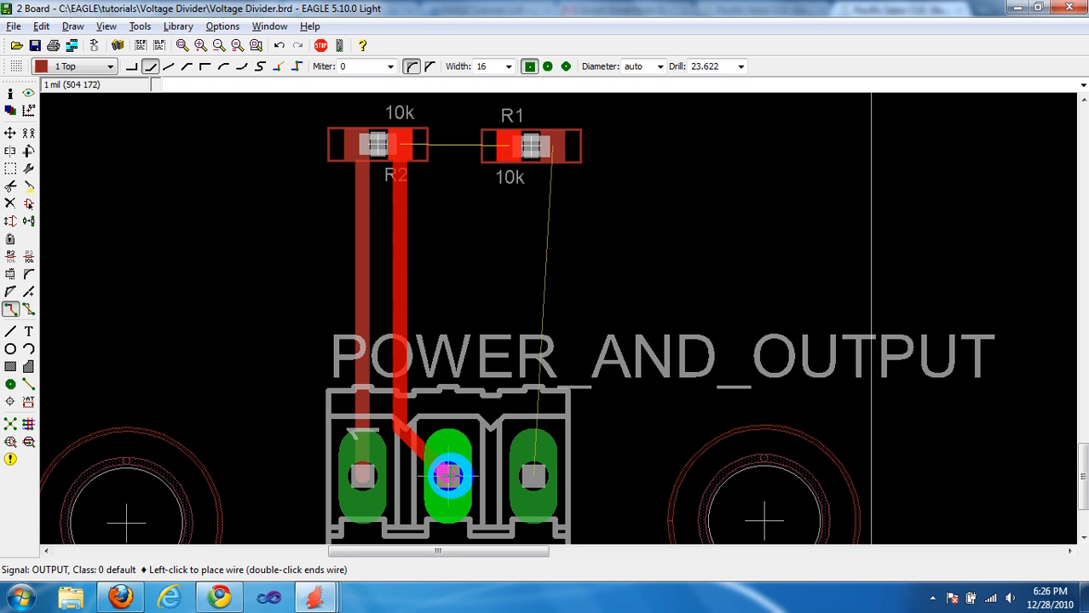
{"action": "left_click", "coordinate": [457, 327]}
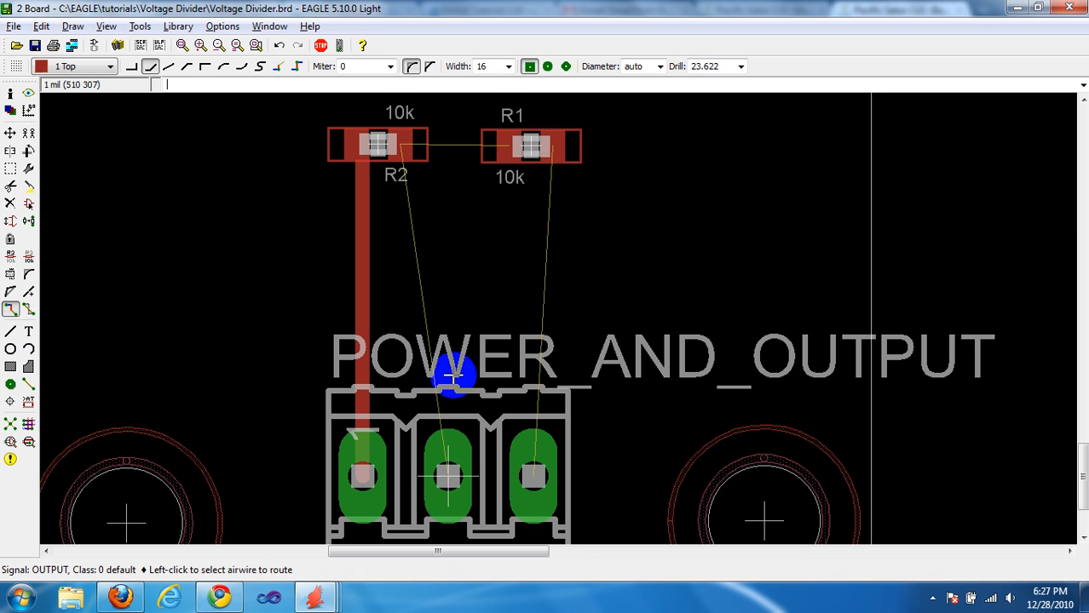
{"action": "mouse_move", "coordinate": [452, 364]}
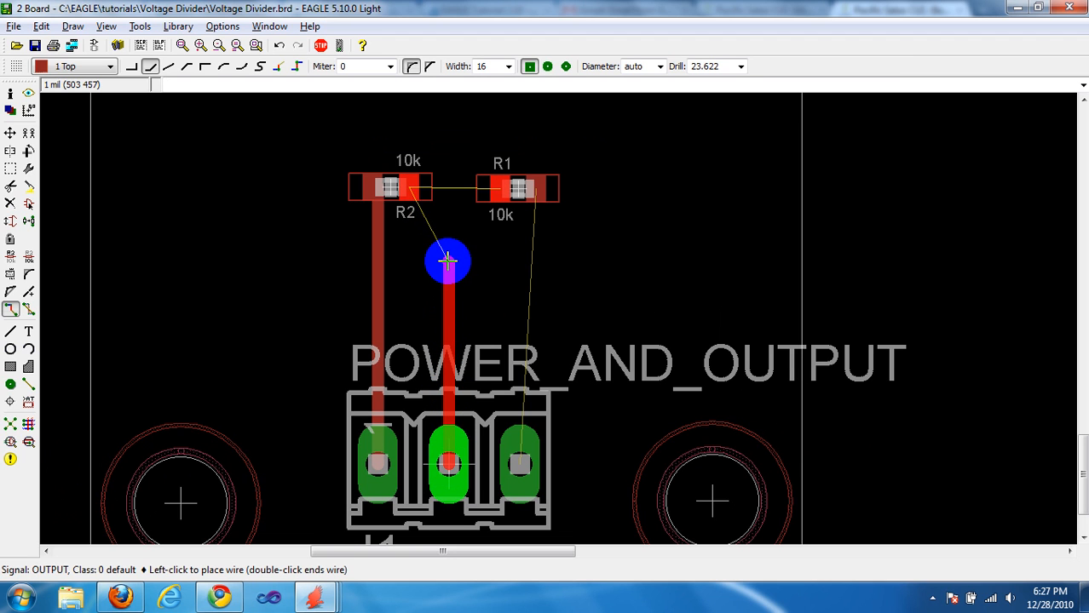
- Finish the OUTPUT trace from R2 at J1's middle pad
{"action": "left_click", "coordinate": [408, 188]}
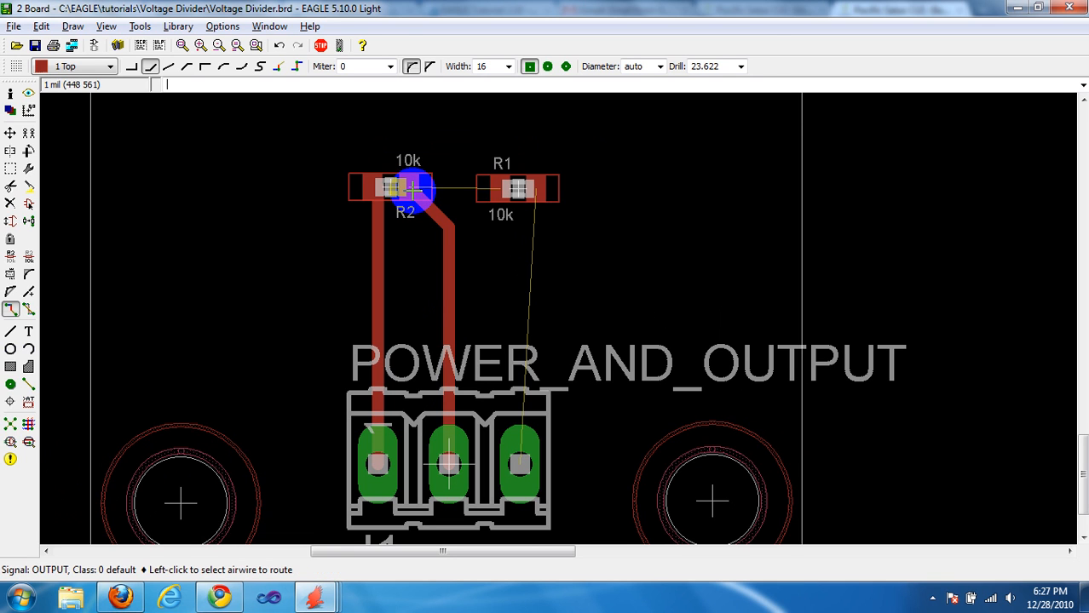
{"action": "mouse_move", "coordinate": [496, 239]}
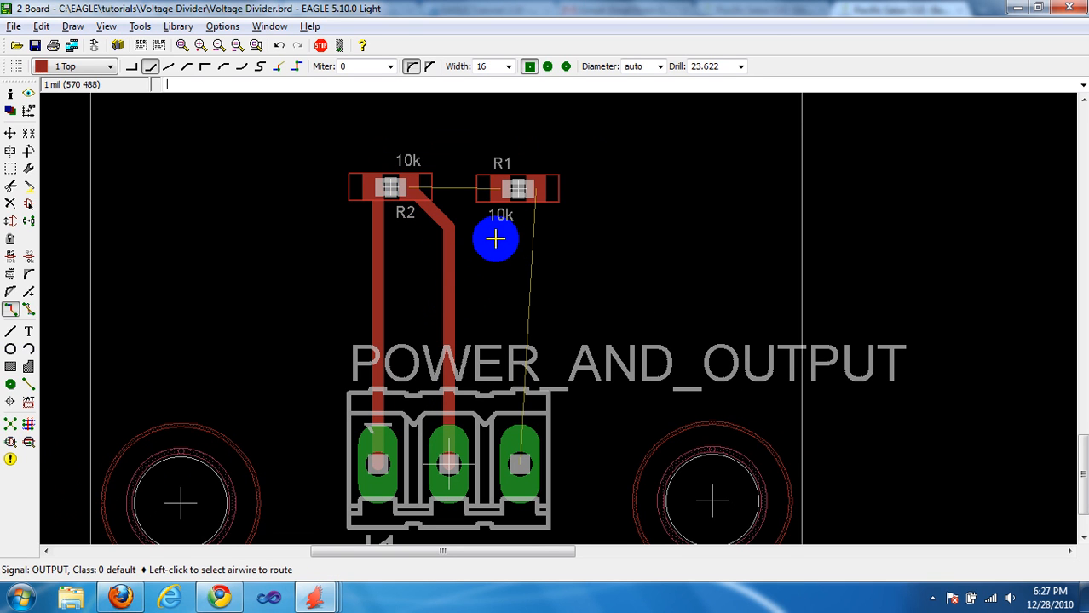
{"action": "mouse_move", "coordinate": [412, 187]}
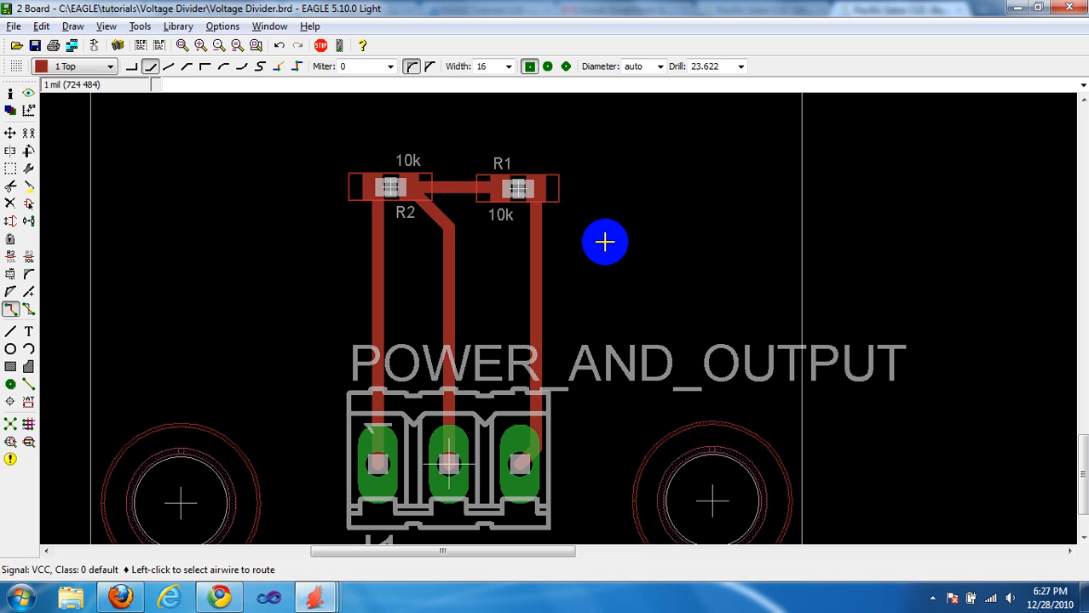
{"action": "mouse_move", "coordinate": [419, 163]}
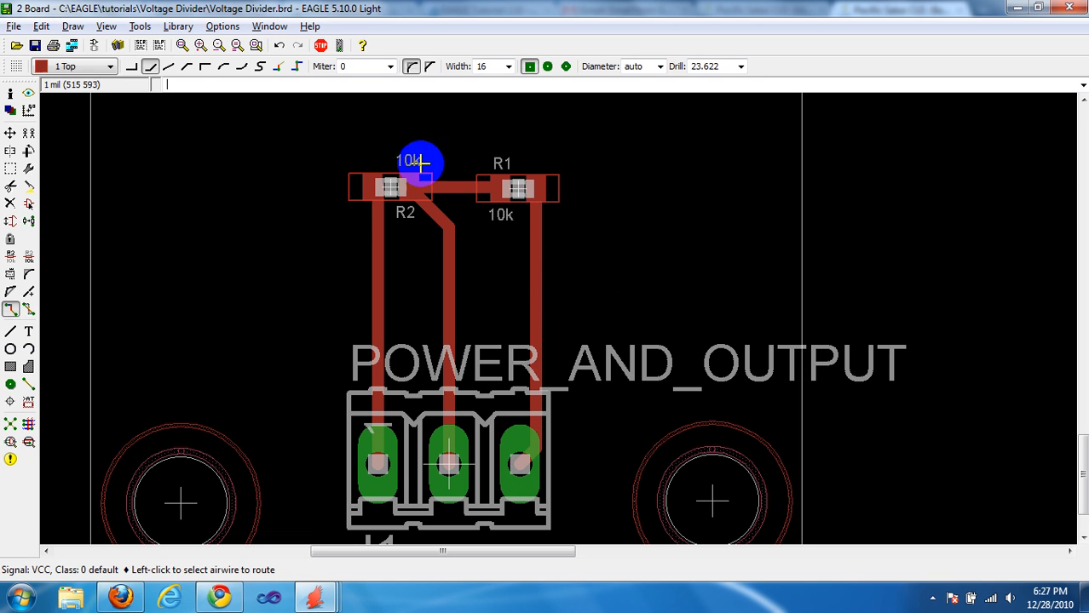
{"action": "mouse_move", "coordinate": [610, 399]}
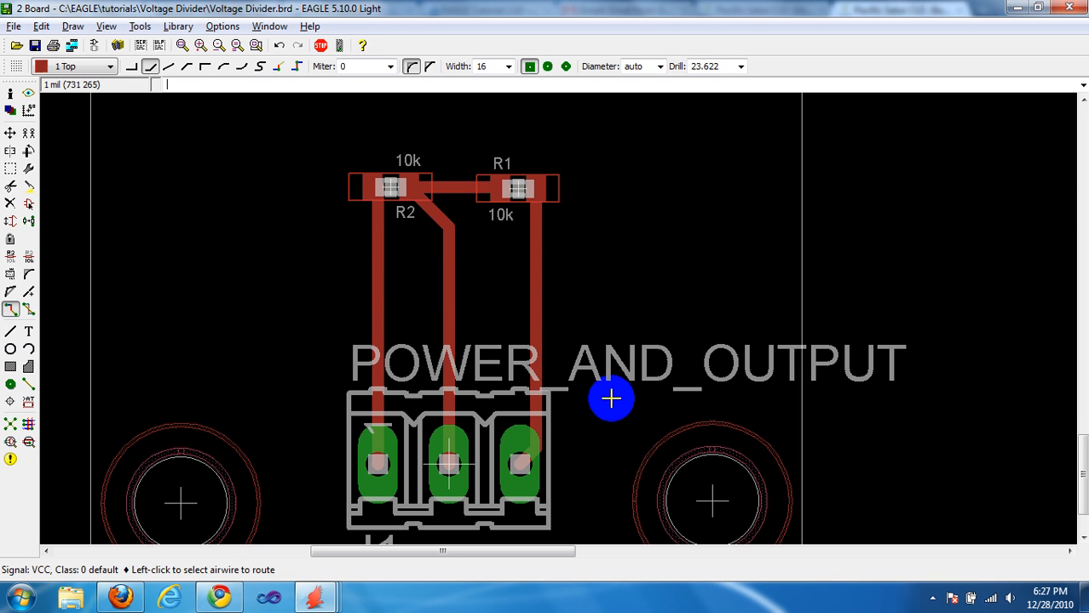
{"action": "mouse_move", "coordinate": [511, 352]}
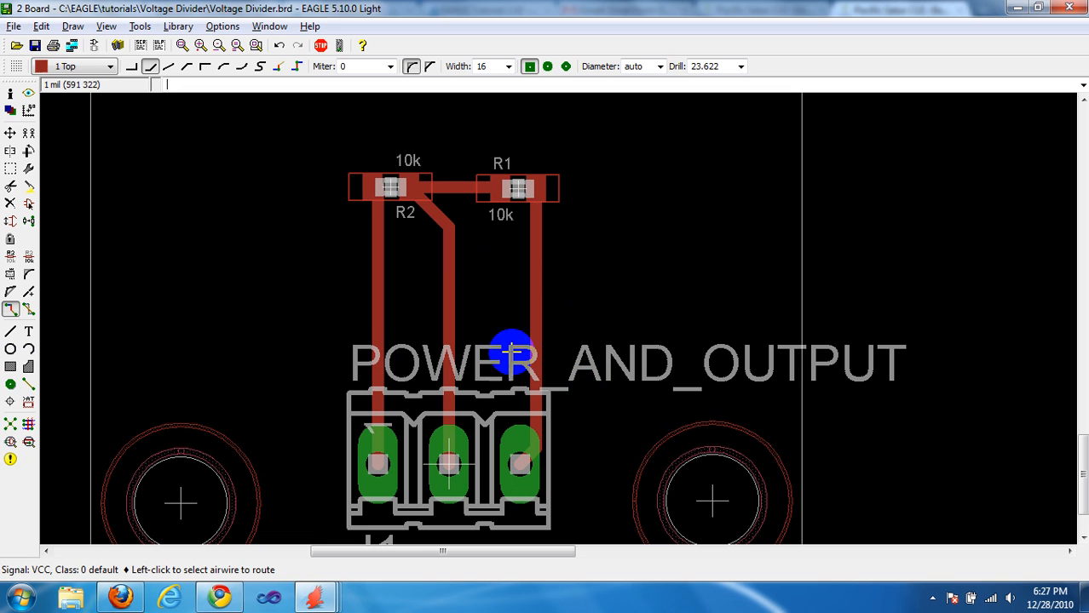
{"action": "mouse_move", "coordinate": [95, 44]}
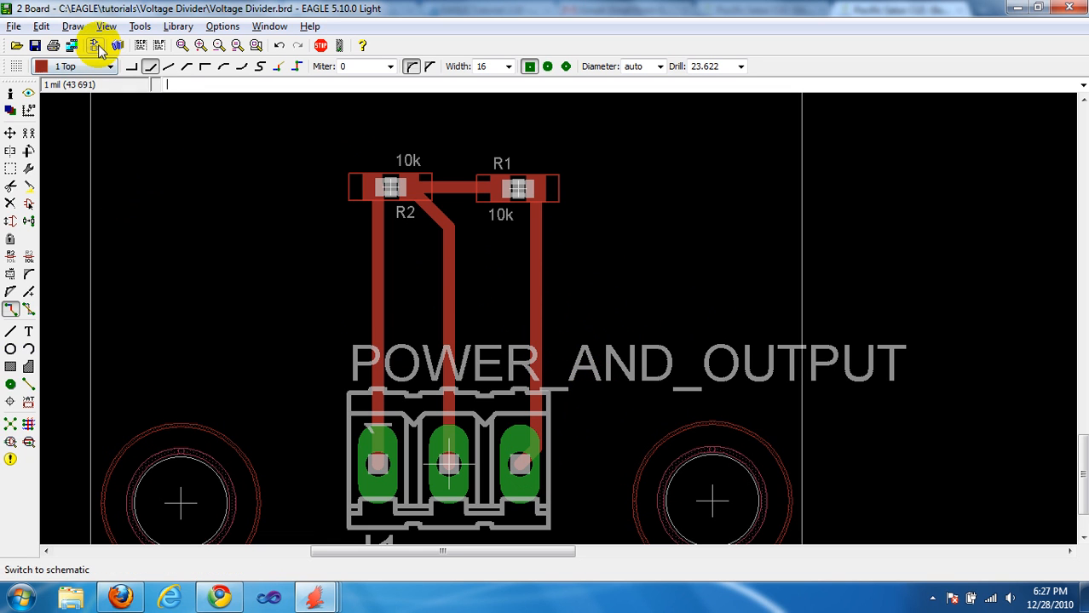
{"action": "mouse_move", "coordinate": [95, 46]}
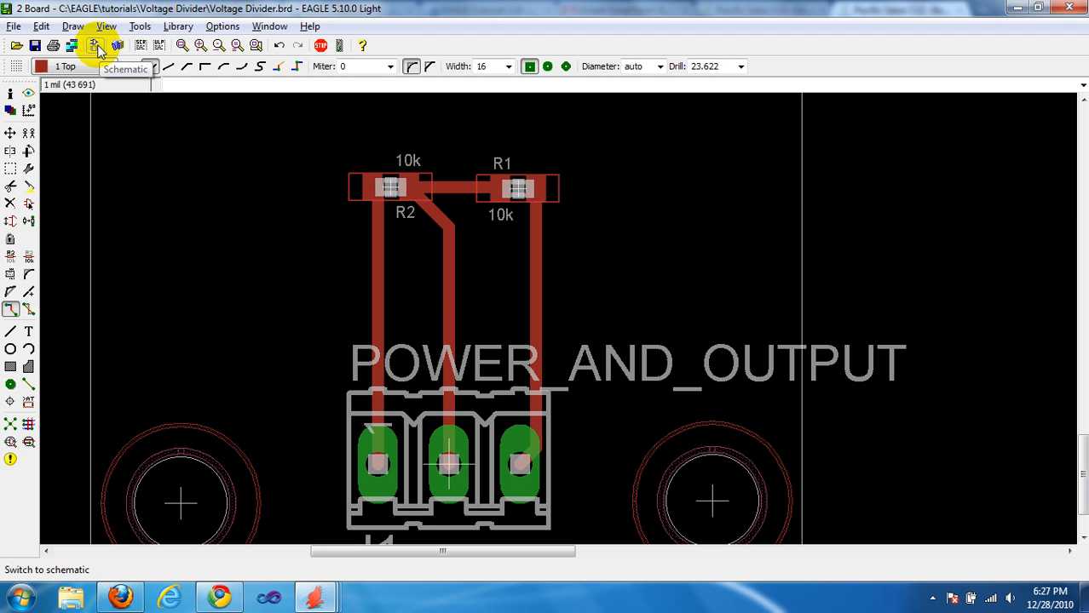
- Check the J1 net names in the schematic, then return to the board with the Info tool
{"action": "left_click", "coordinate": [96, 45]}
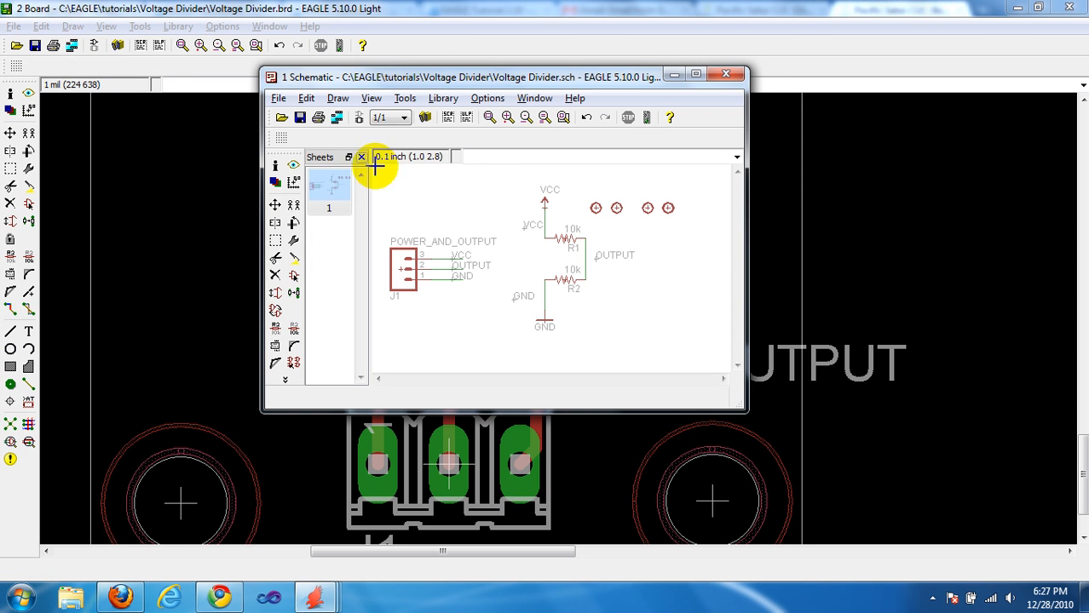
{"action": "mouse_move", "coordinate": [545, 296]}
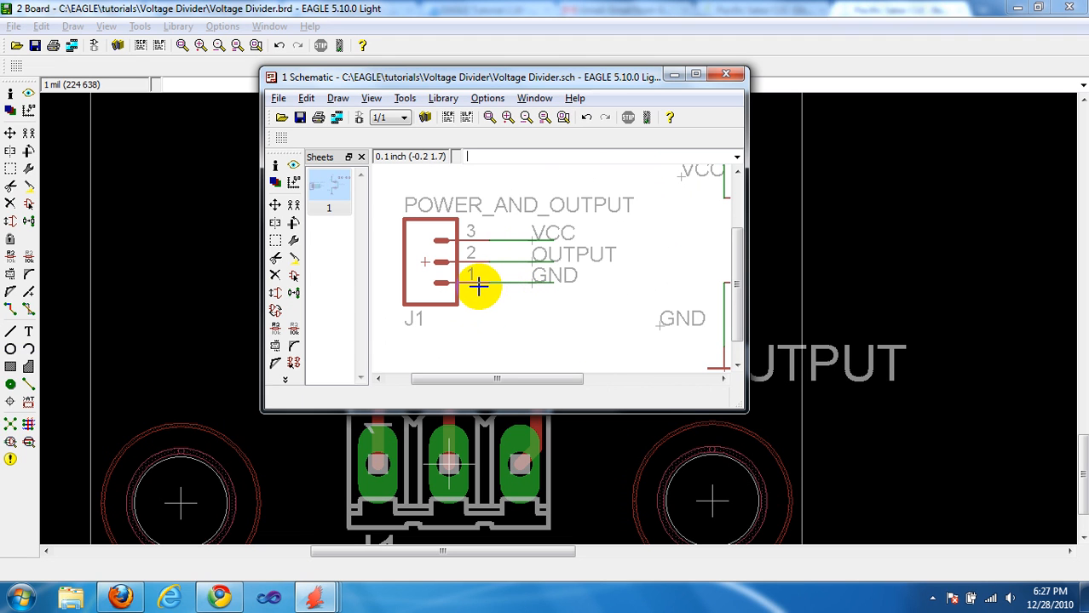
{"action": "mouse_move", "coordinate": [518, 266]}
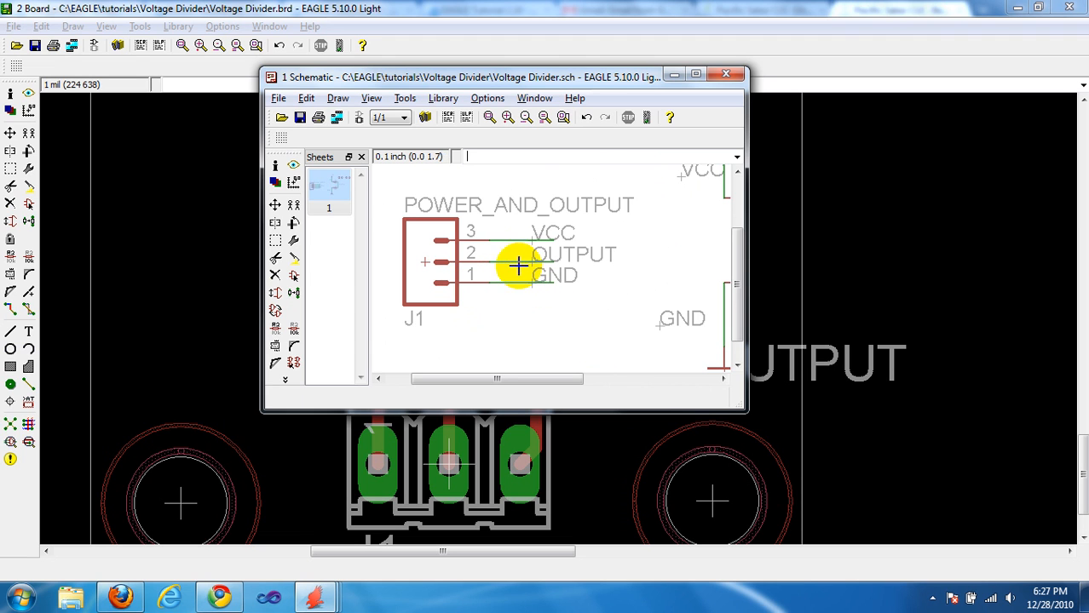
{"action": "mouse_move", "coordinate": [591, 228]}
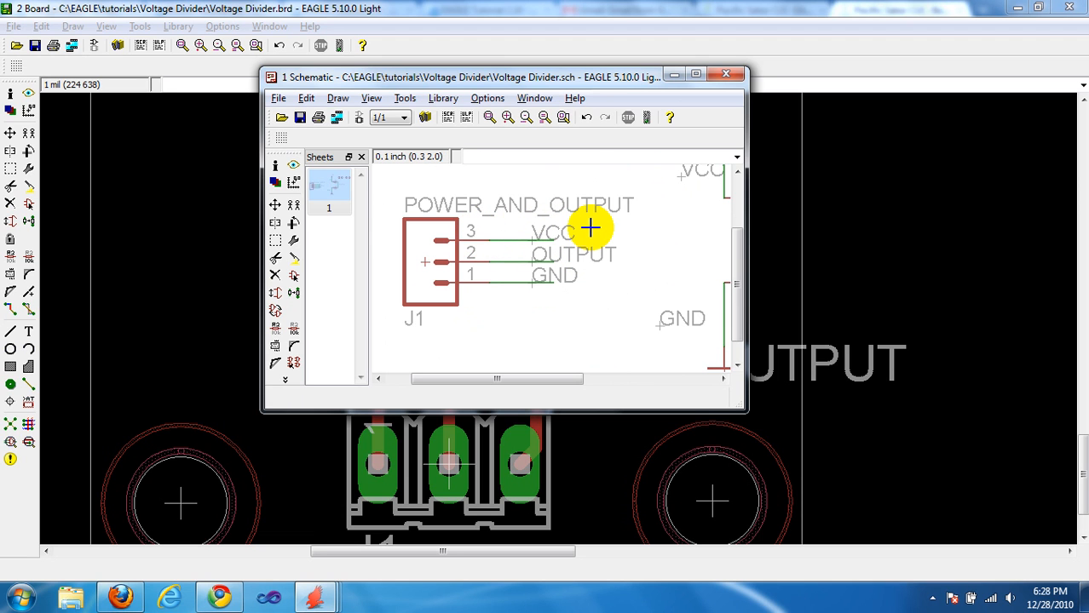
{"action": "mouse_move", "coordinate": [363, 175]}
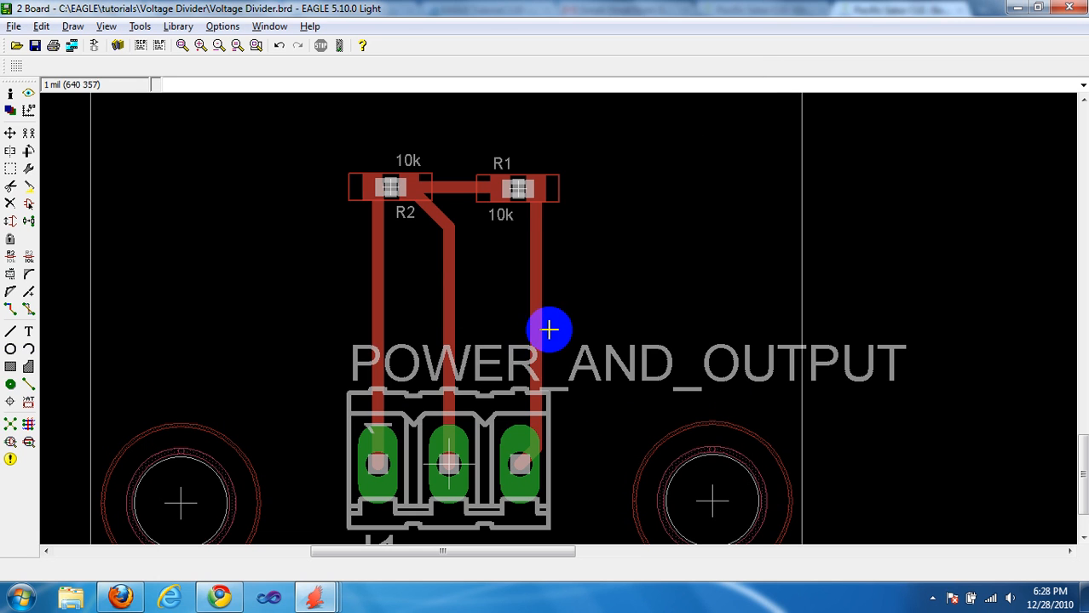
{"action": "mouse_move", "coordinate": [402, 276]}
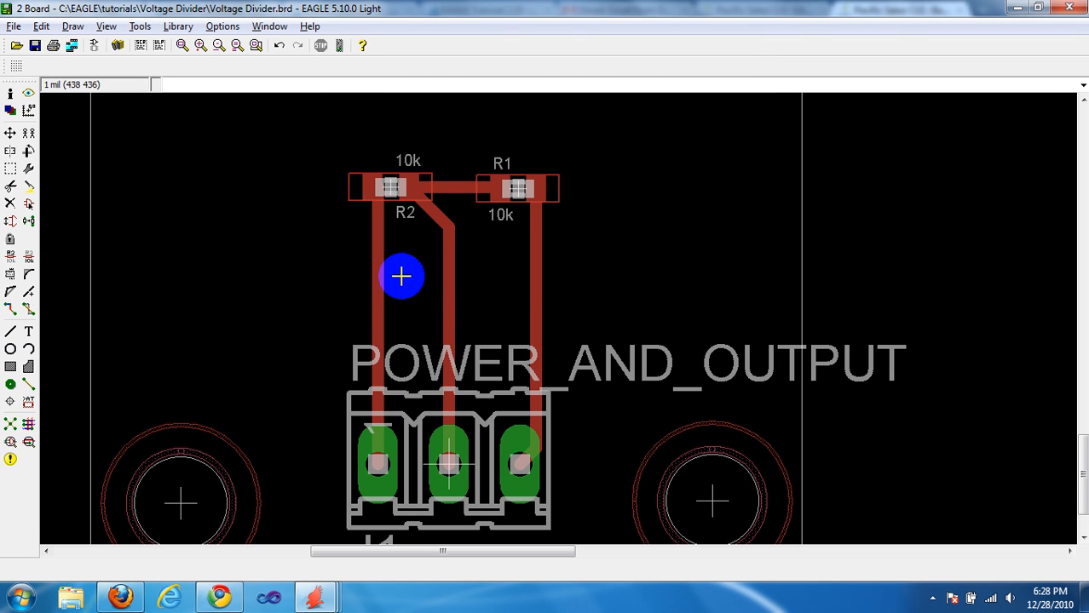
{"action": "mouse_move", "coordinate": [368, 297]}
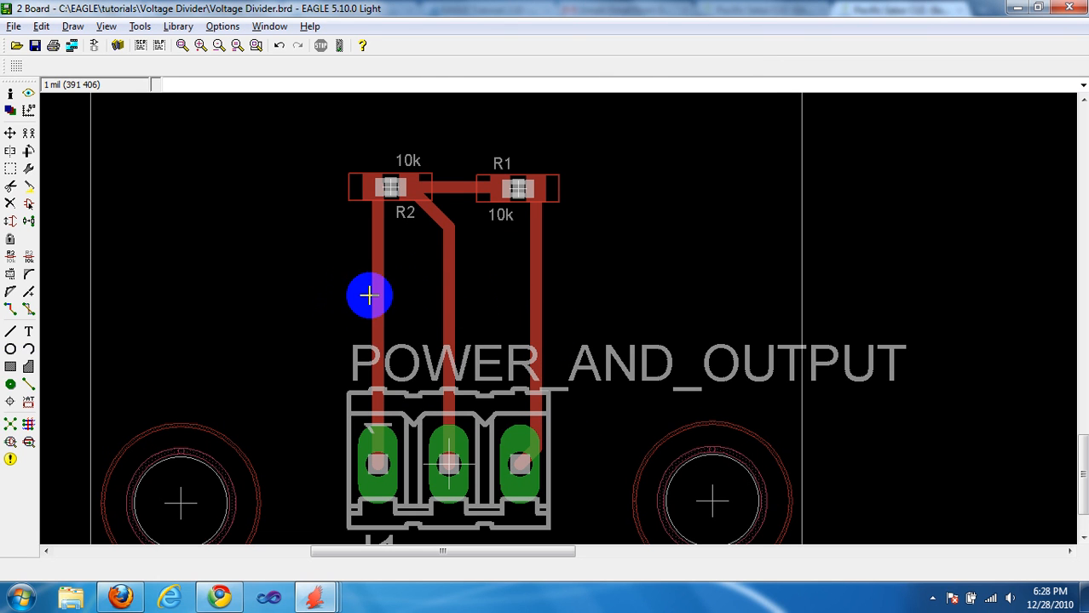
{"action": "mouse_move", "coordinate": [407, 299]}
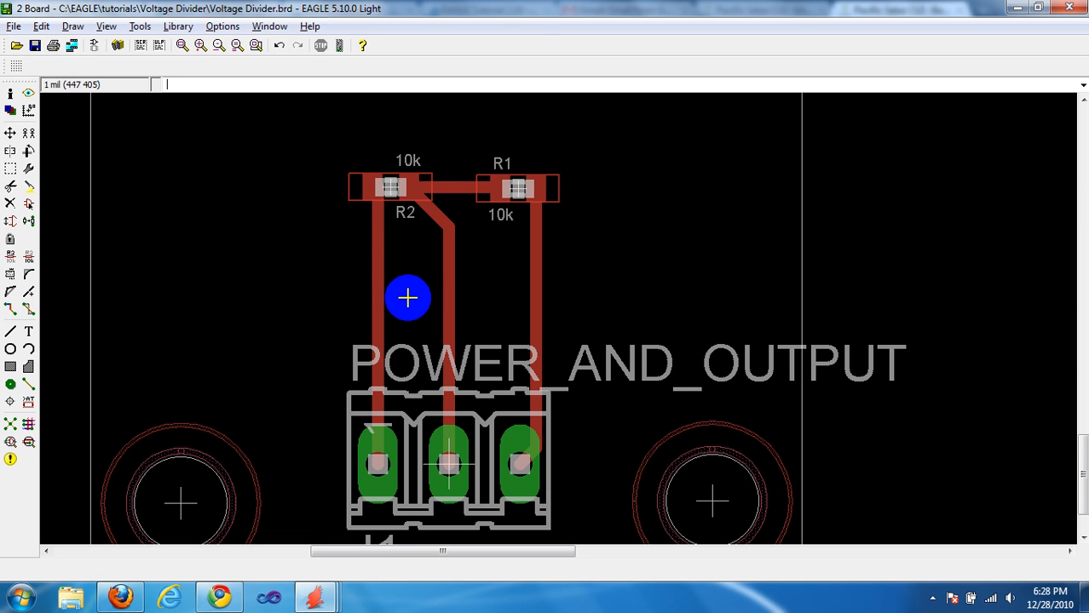
{"action": "mouse_move", "coordinate": [315, 303]}
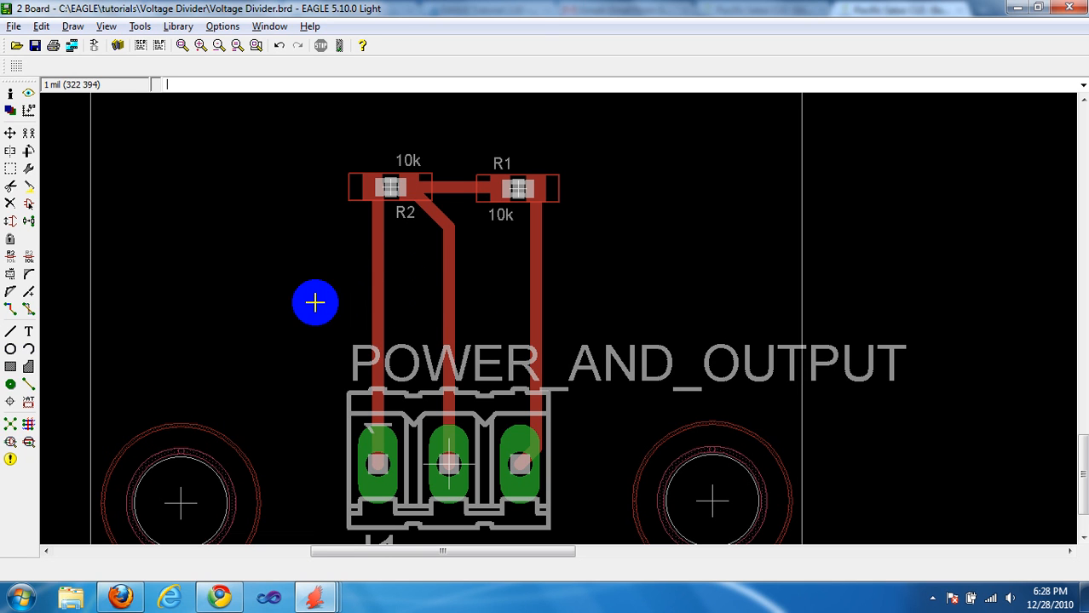
{"action": "mouse_move", "coordinate": [296, 271]}
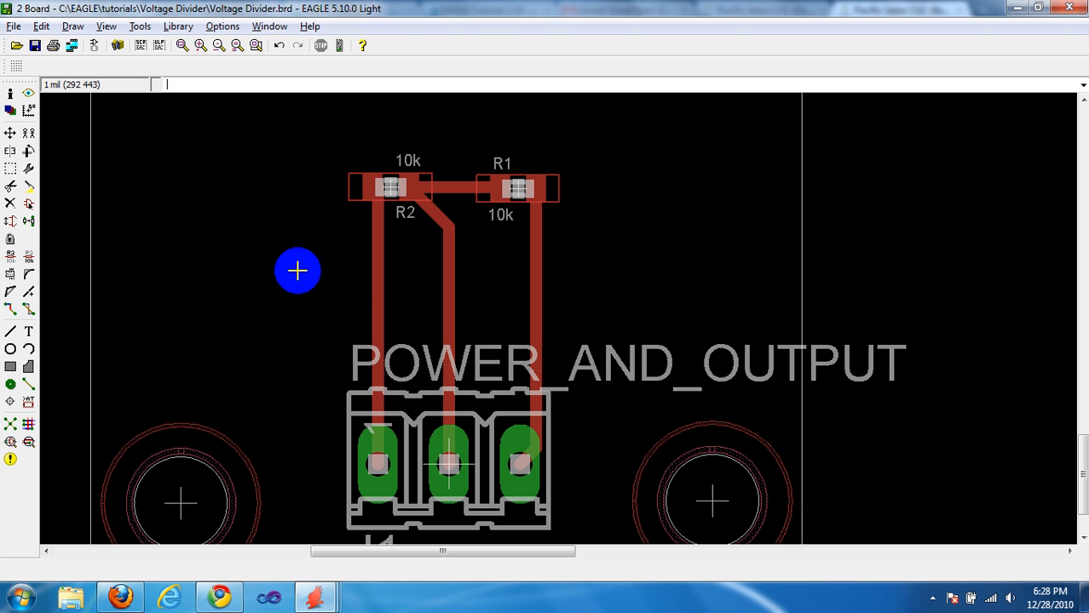
{"action": "left_click", "coordinate": [10, 94]}
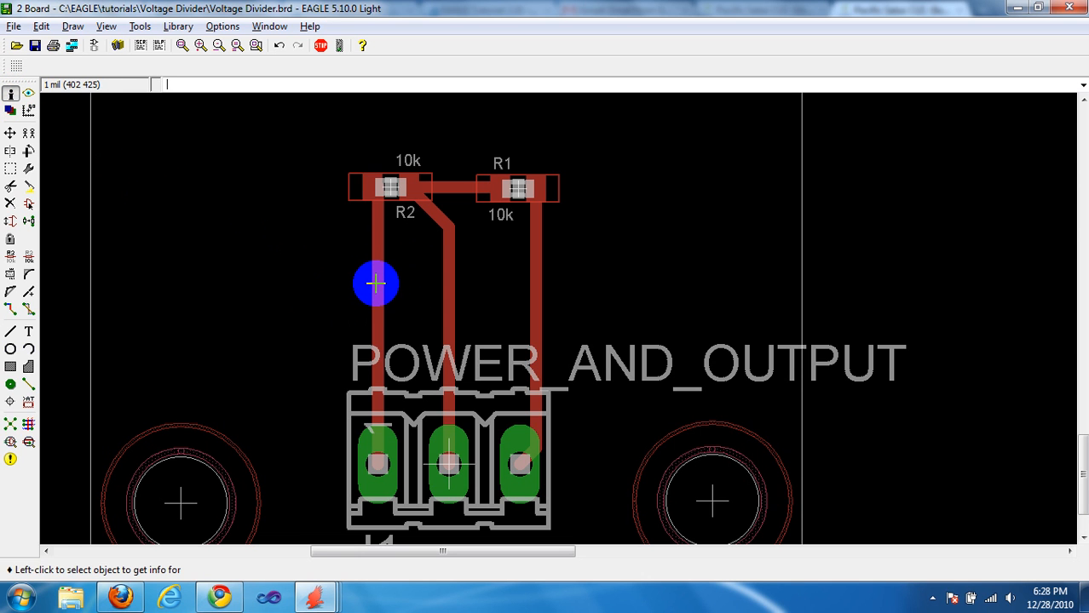
- Change the GND wire width from 16 to 24 mil in its Properties dialog
{"action": "double_click", "coordinate": [375, 283]}
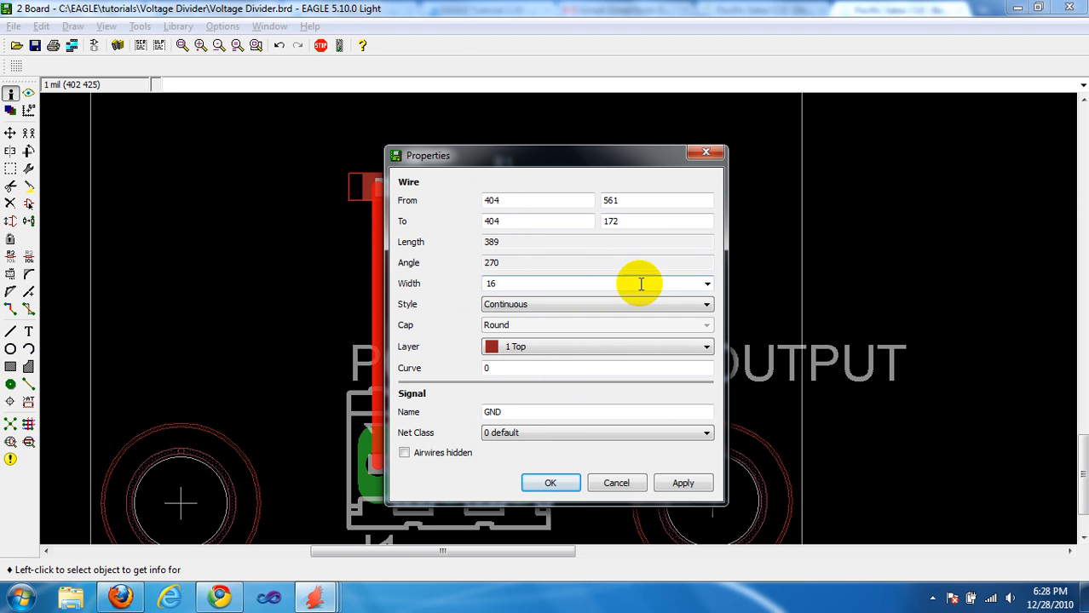
{"action": "mouse_move", "coordinate": [548, 283]}
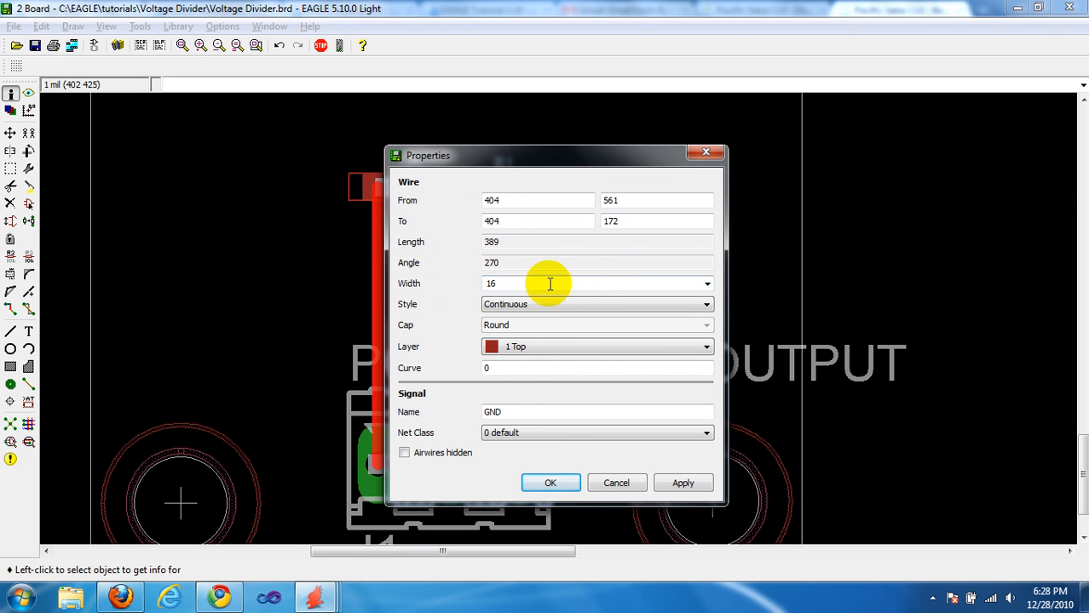
{"action": "left_click", "coordinate": [705, 282]}
{"action": "type", "text": "24"}
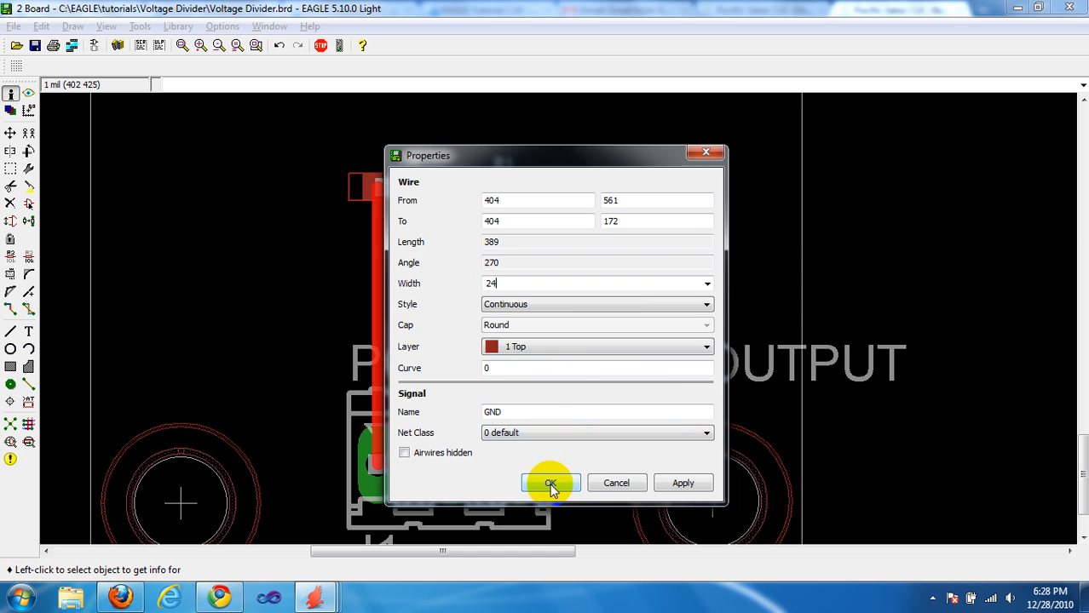
{"action": "left_click", "coordinate": [551, 484]}
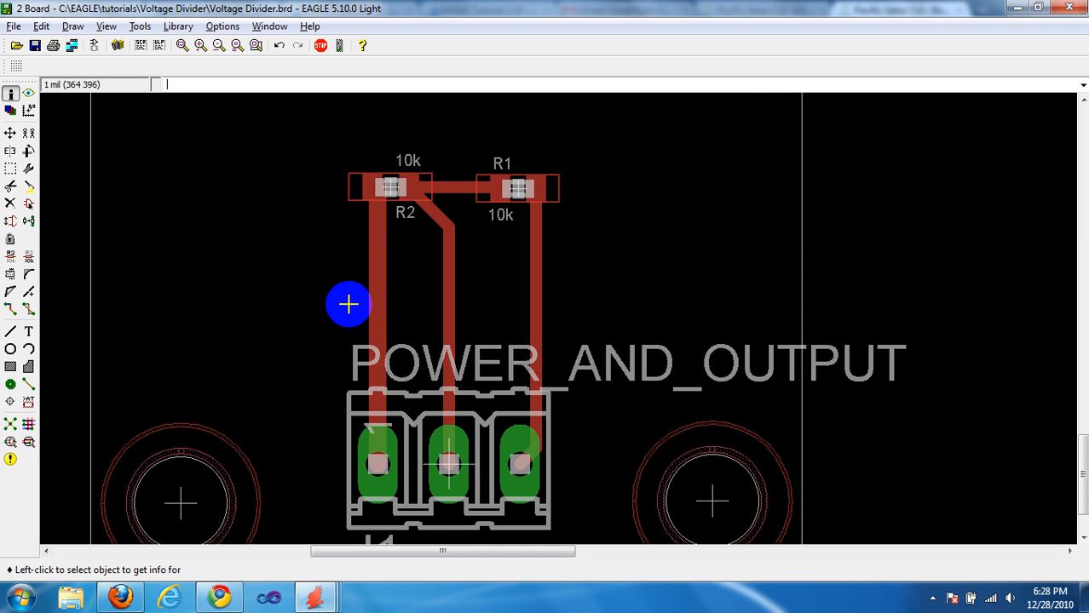
{"action": "mouse_move", "coordinate": [372, 291]}
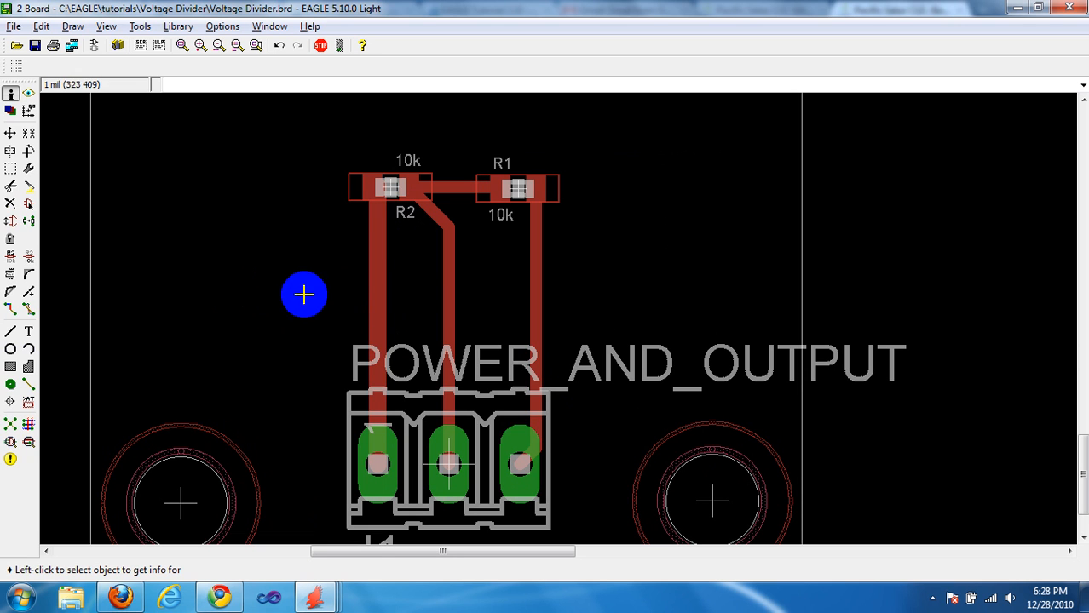
{"action": "mouse_move", "coordinate": [312, 265]}
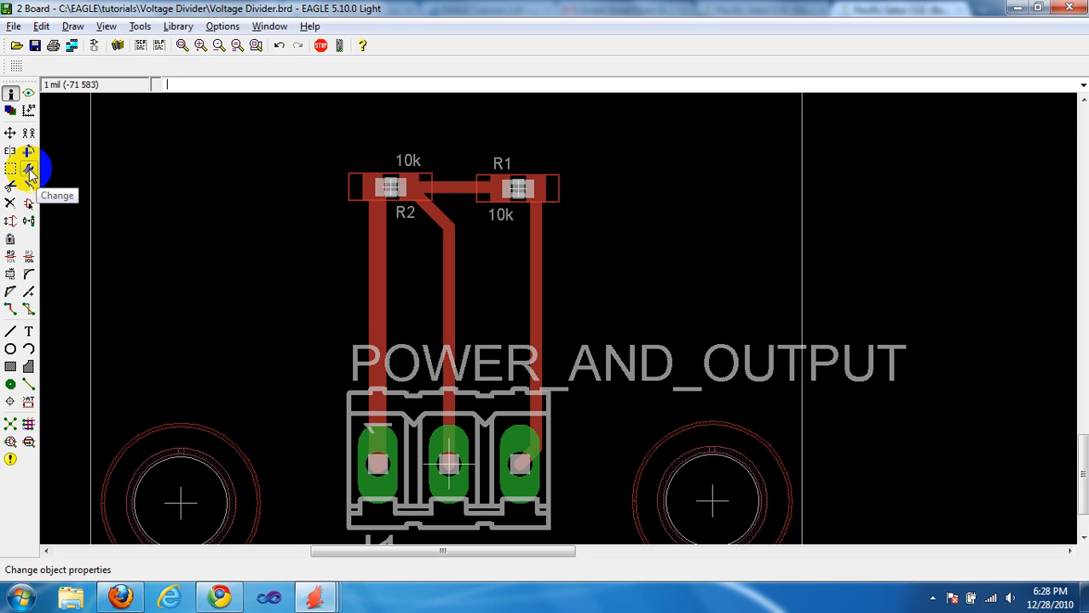
- Choose the new trace width from the Change ▸ Width list
{"action": "left_click", "coordinate": [28, 169]}
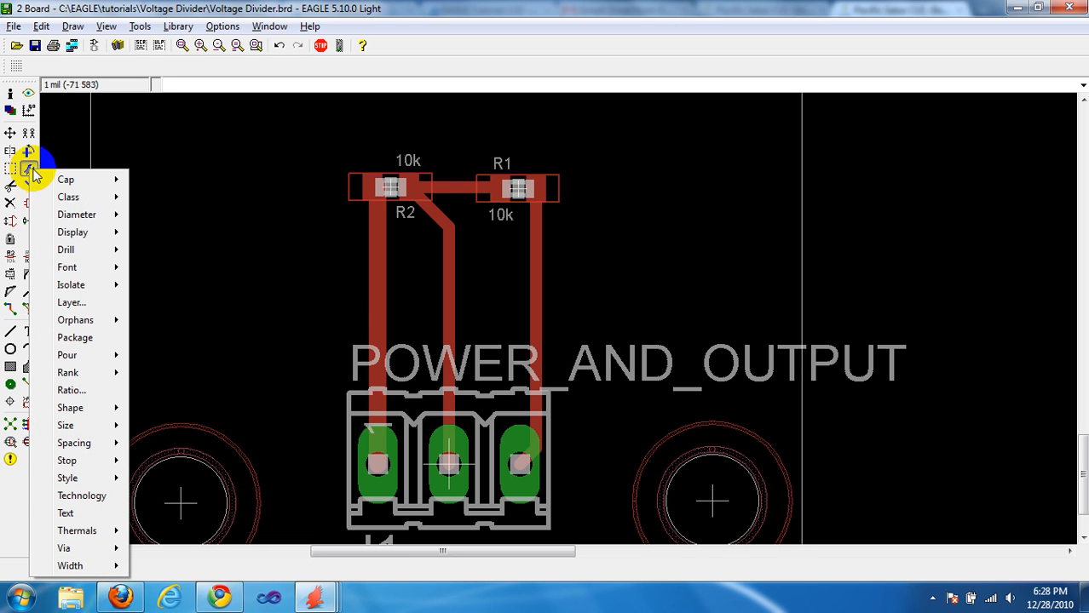
{"action": "mouse_move", "coordinate": [71, 301]}
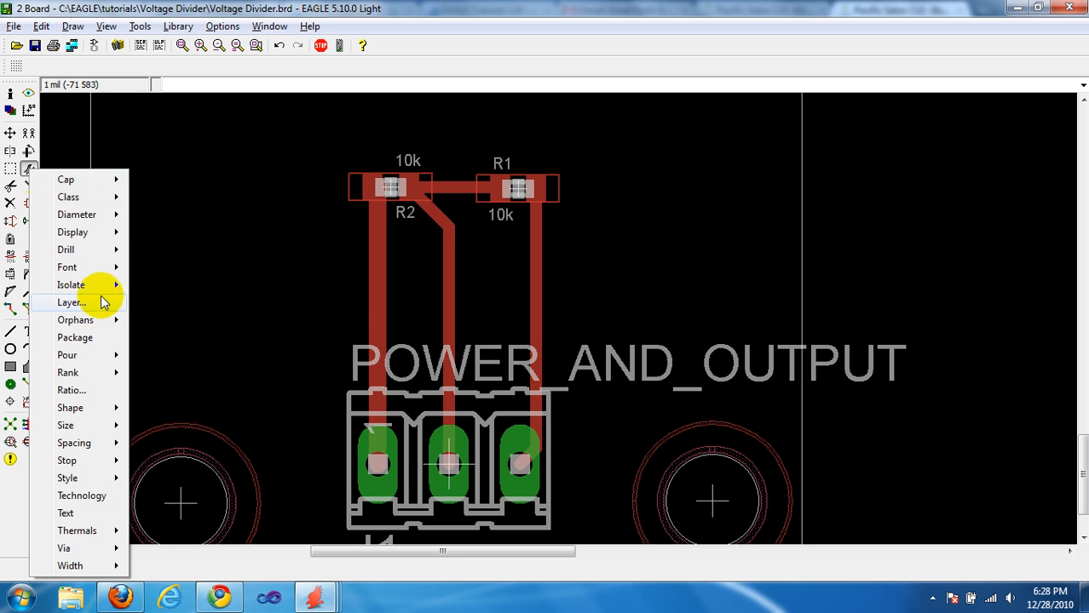
{"action": "mouse_move", "coordinate": [90, 310]}
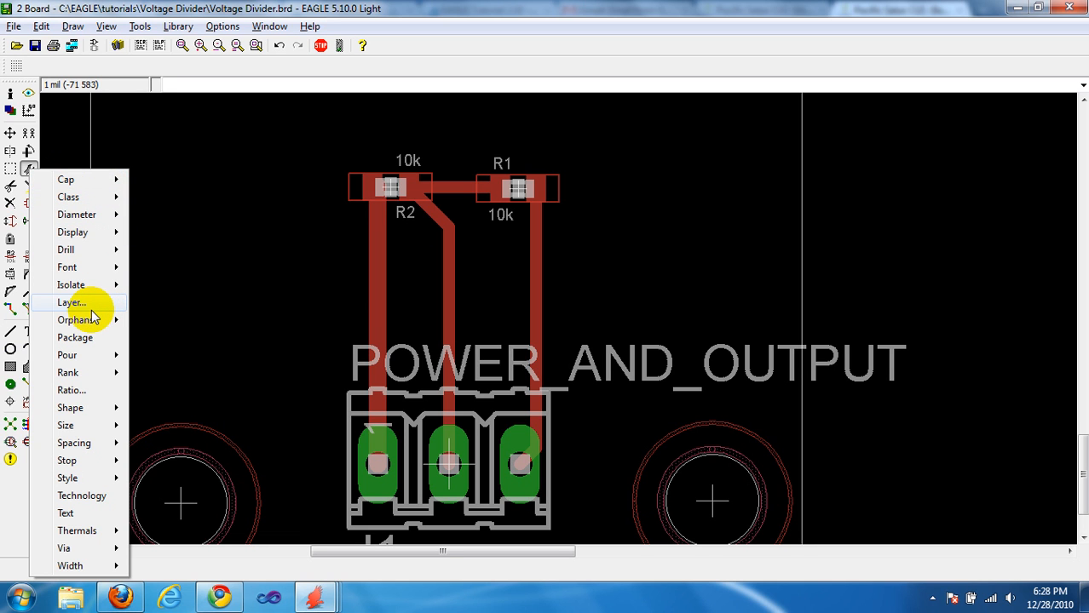
{"action": "mouse_move", "coordinate": [90, 549]}
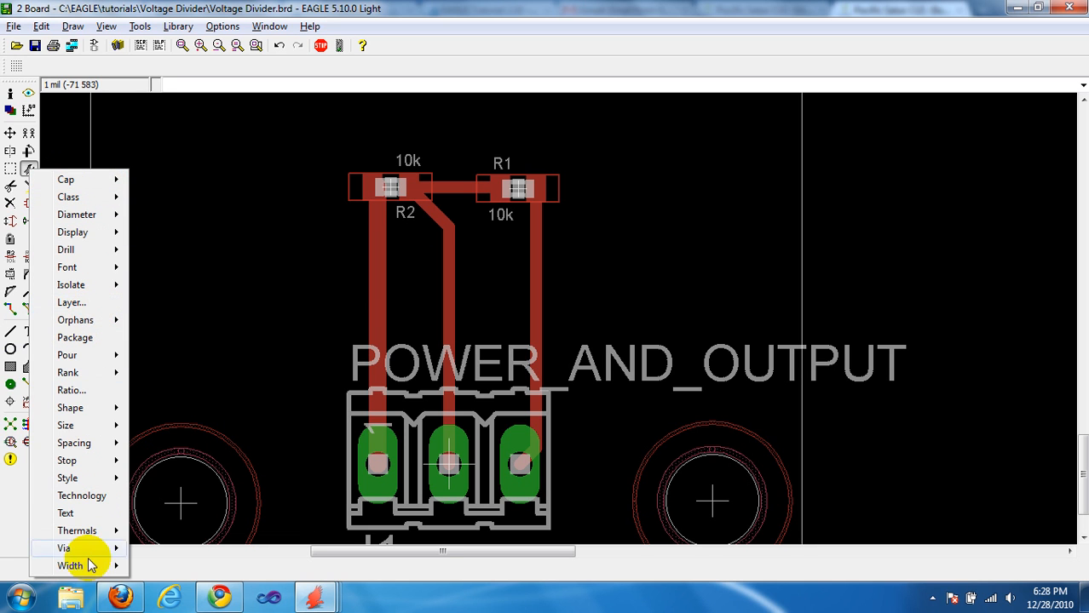
{"action": "left_click", "coordinate": [70, 566]}
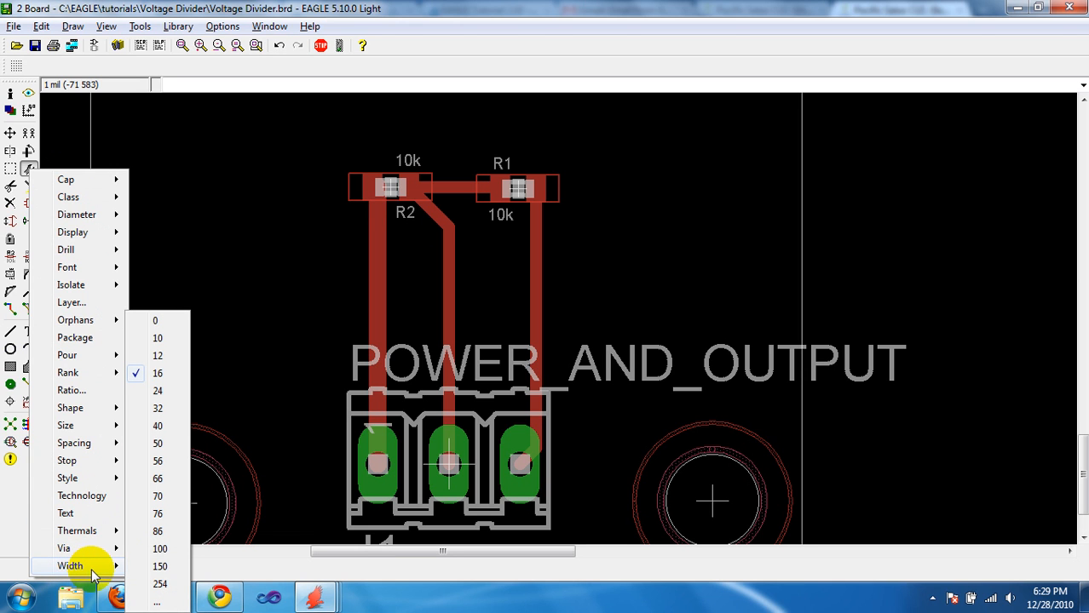
{"action": "mouse_move", "coordinate": [157, 514]}
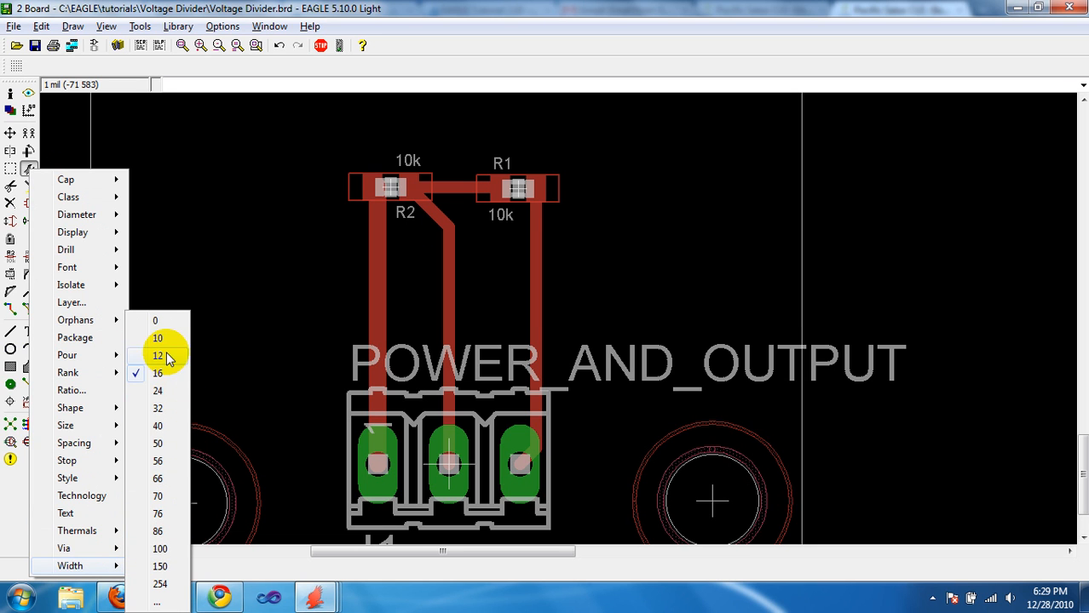
{"action": "left_click", "coordinate": [157, 356]}
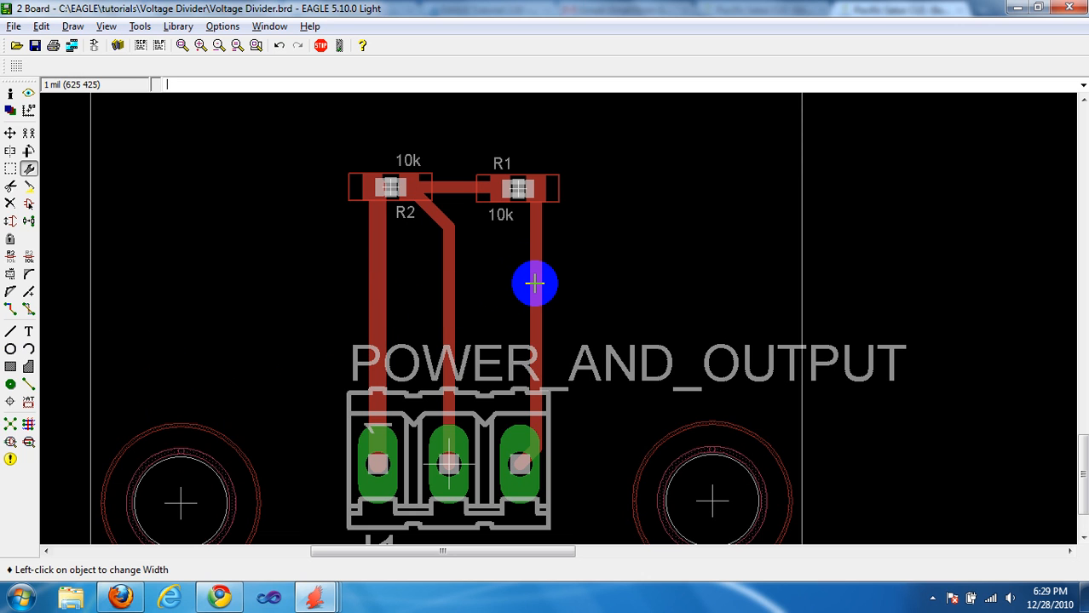
{"action": "mouse_move", "coordinate": [535, 282]}
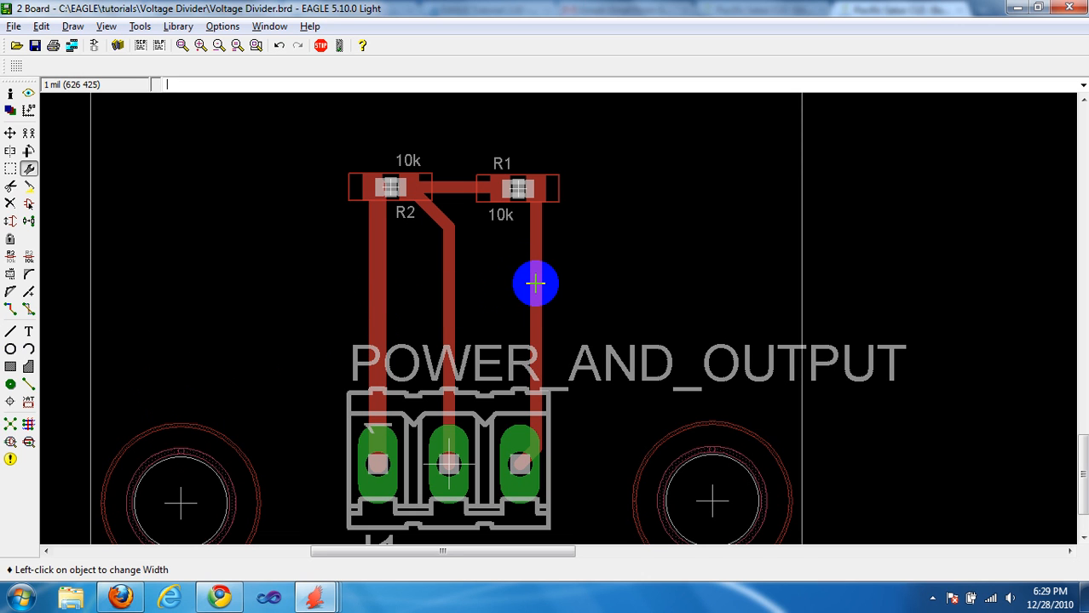
{"action": "mouse_move", "coordinate": [538, 293]}
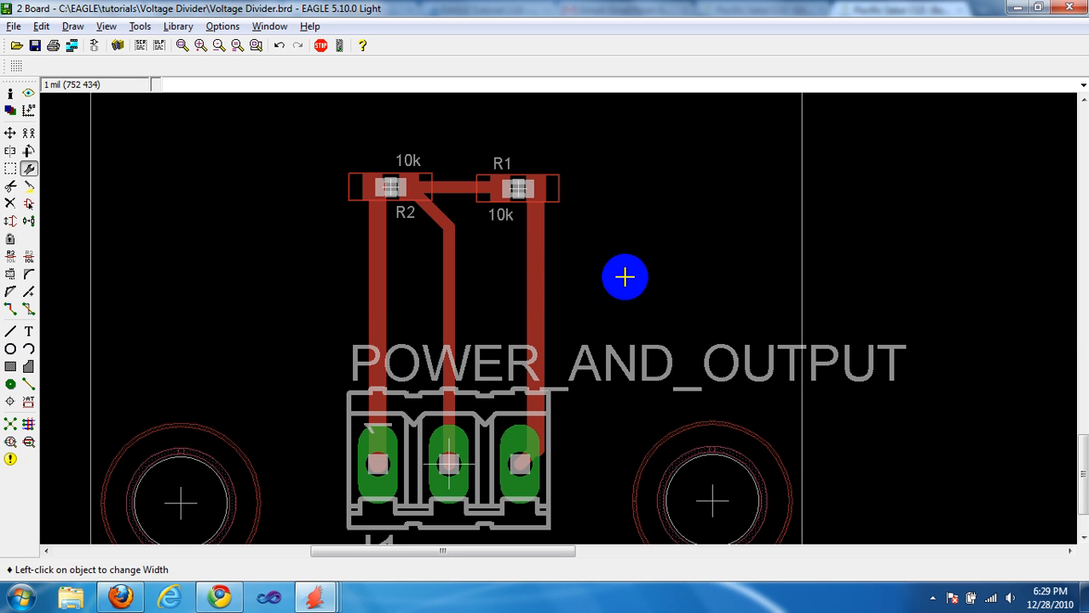
{"action": "mouse_move", "coordinate": [565, 287]}
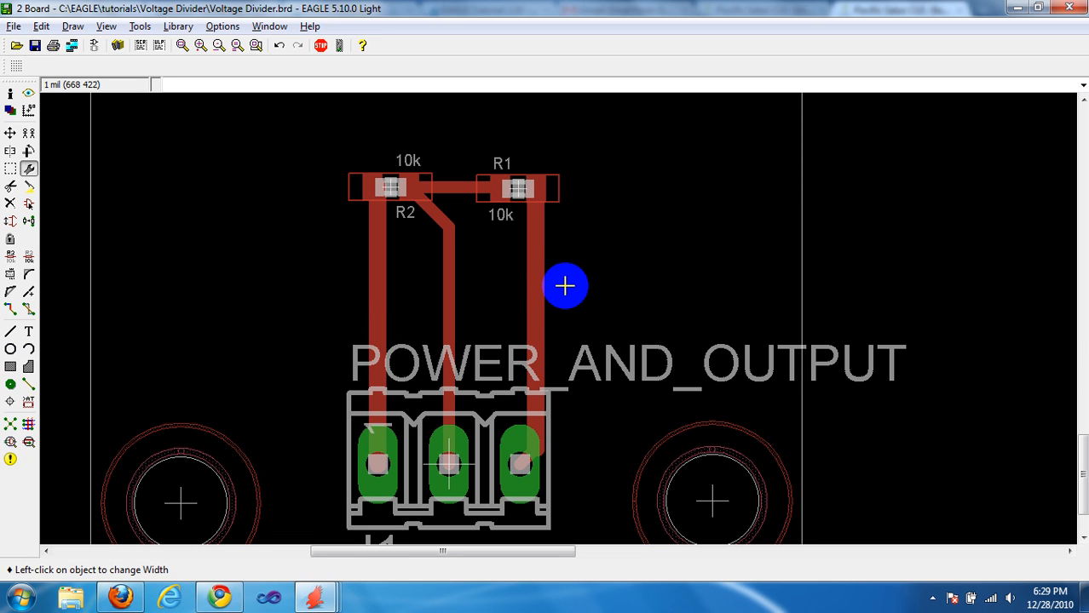
{"action": "mouse_move", "coordinate": [552, 286]}
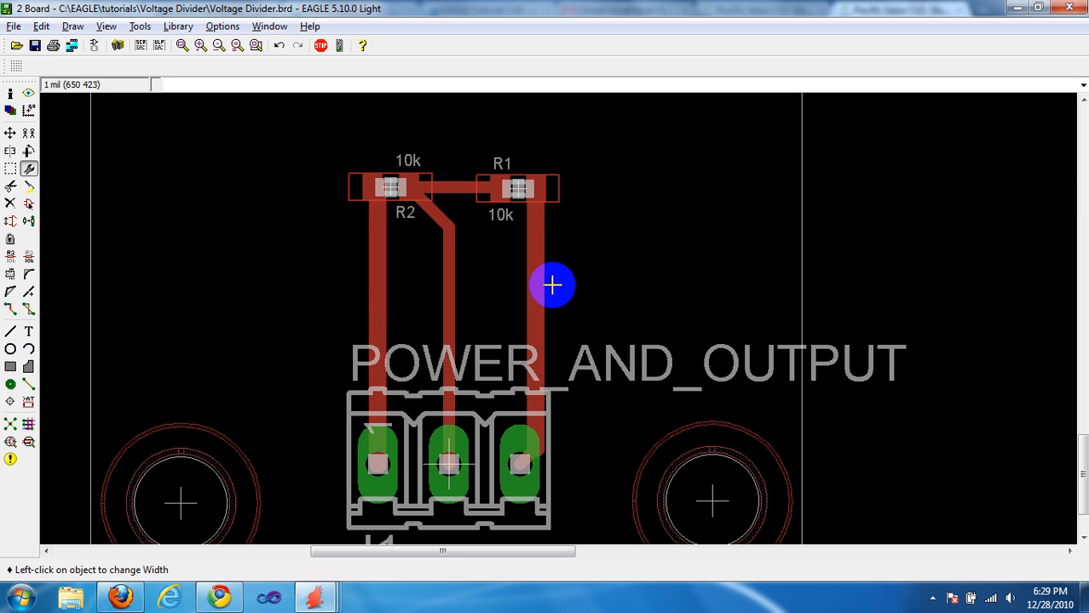
{"action": "mouse_move", "coordinate": [520, 266]}
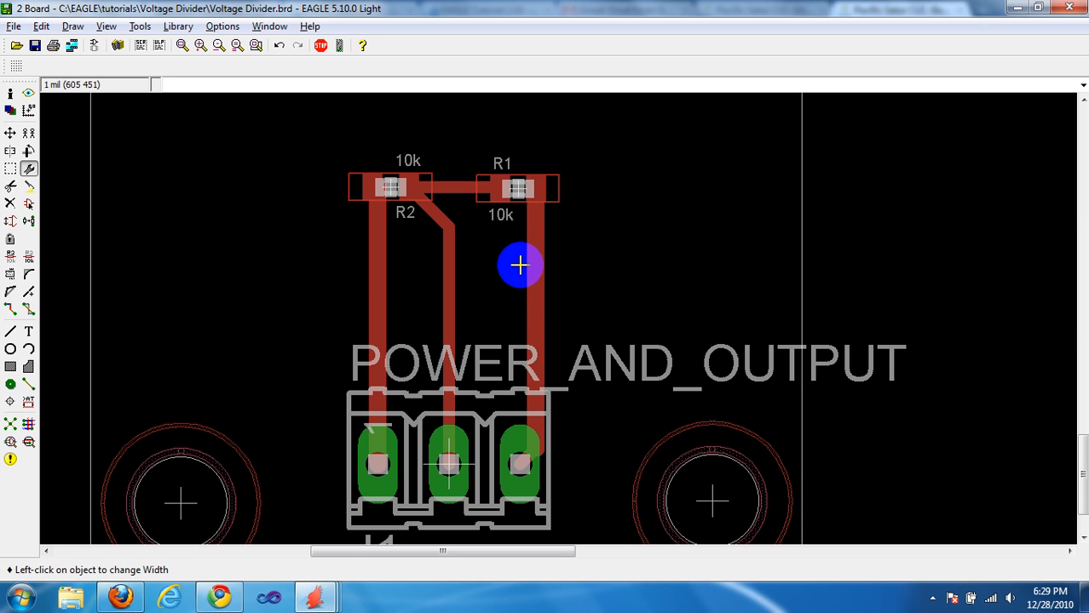
{"action": "mouse_move", "coordinate": [595, 219]}
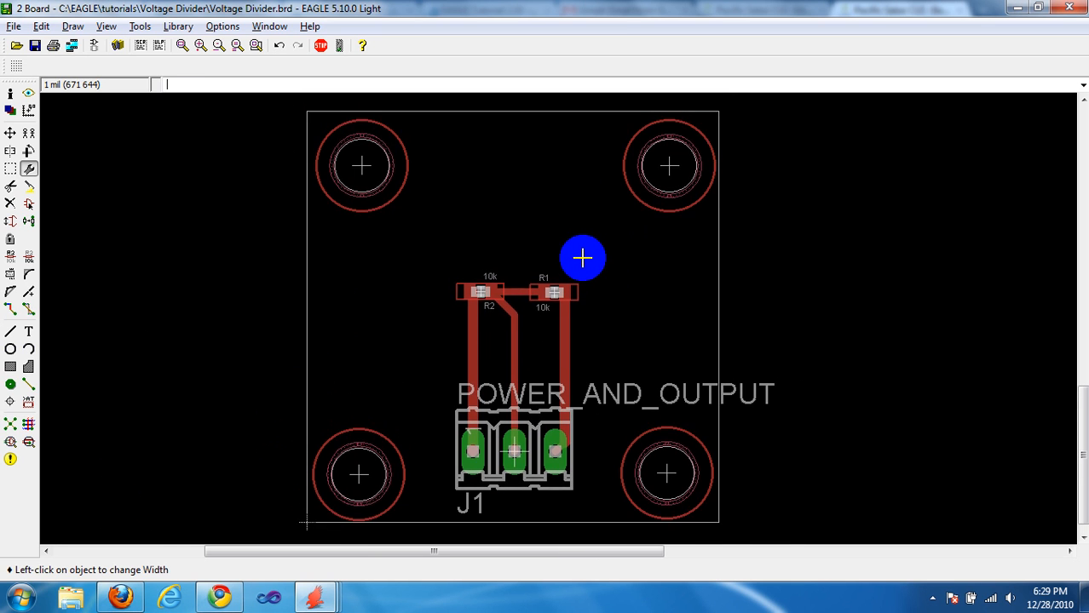
{"action": "mouse_move", "coordinate": [634, 329]}
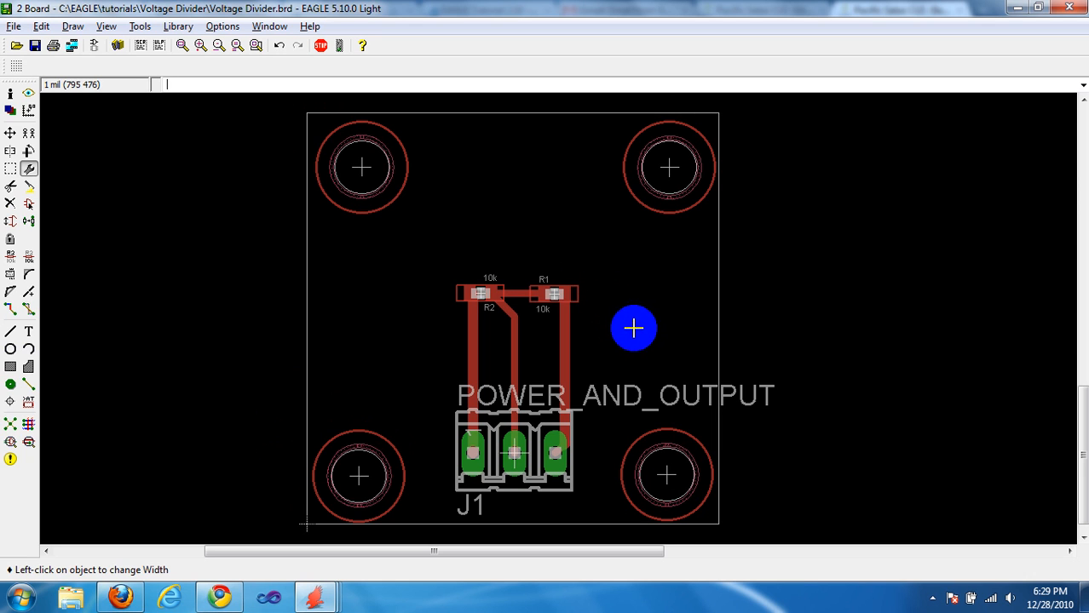
{"action": "mouse_move", "coordinate": [712, 366]}
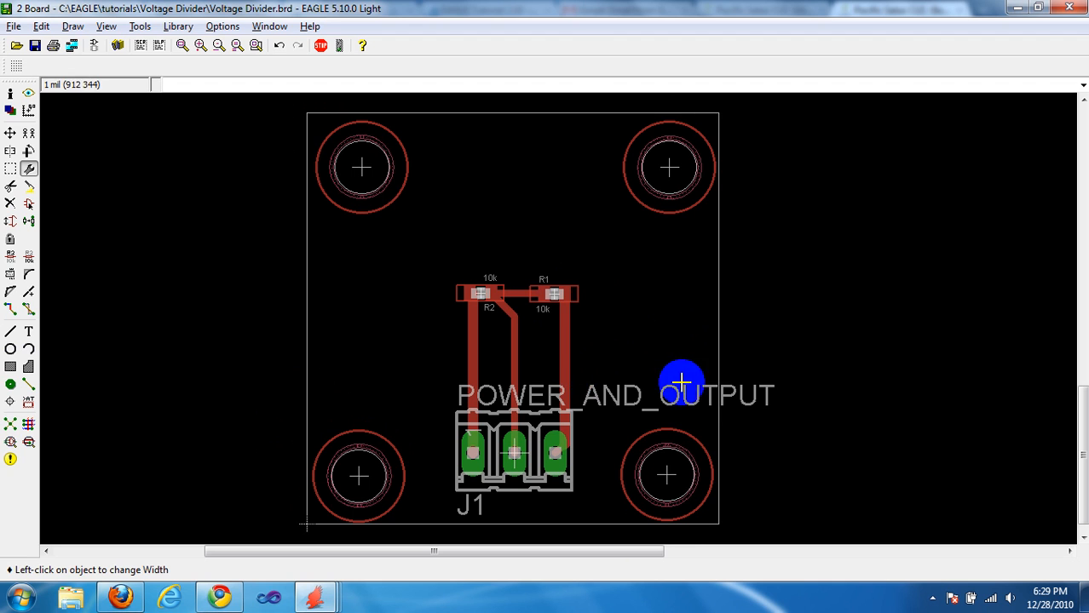
{"action": "mouse_move", "coordinate": [719, 398]}
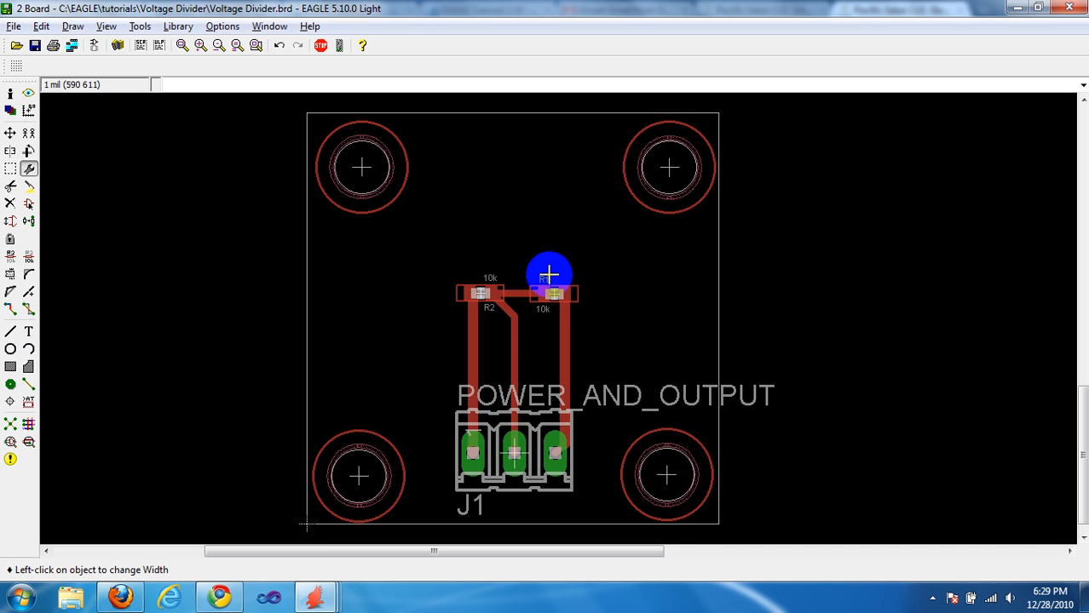
{"action": "mouse_move", "coordinate": [552, 329]}
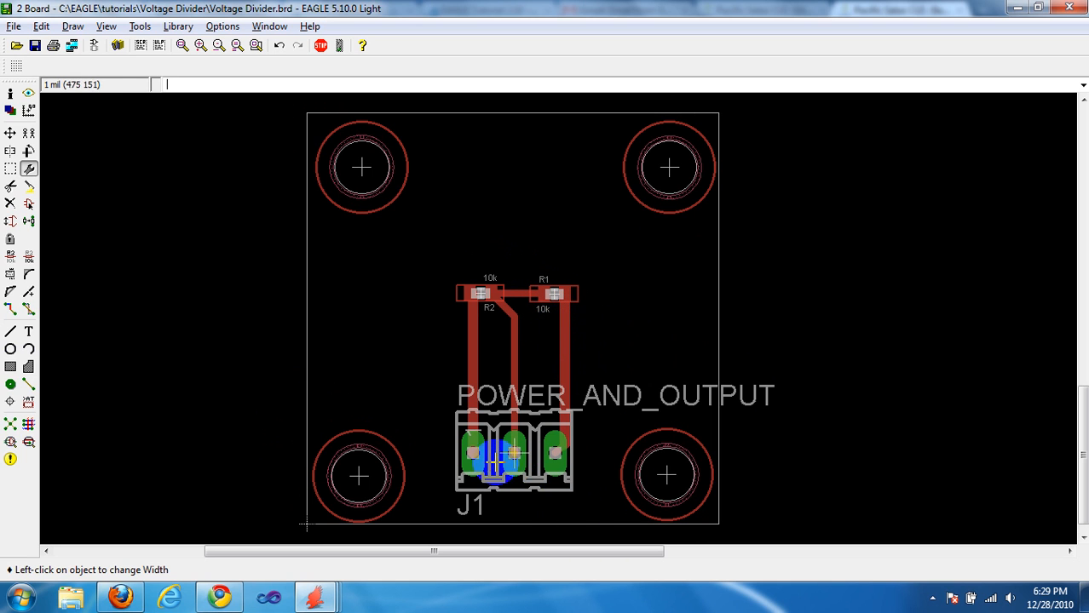
{"action": "mouse_move", "coordinate": [586, 380]}
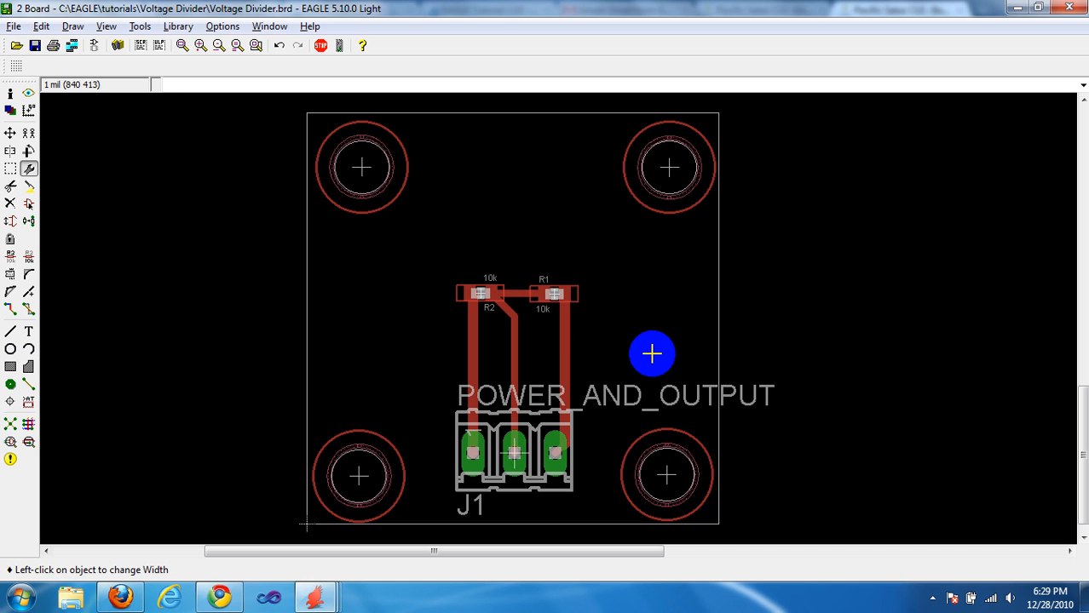
{"action": "mouse_move", "coordinate": [488, 184]}
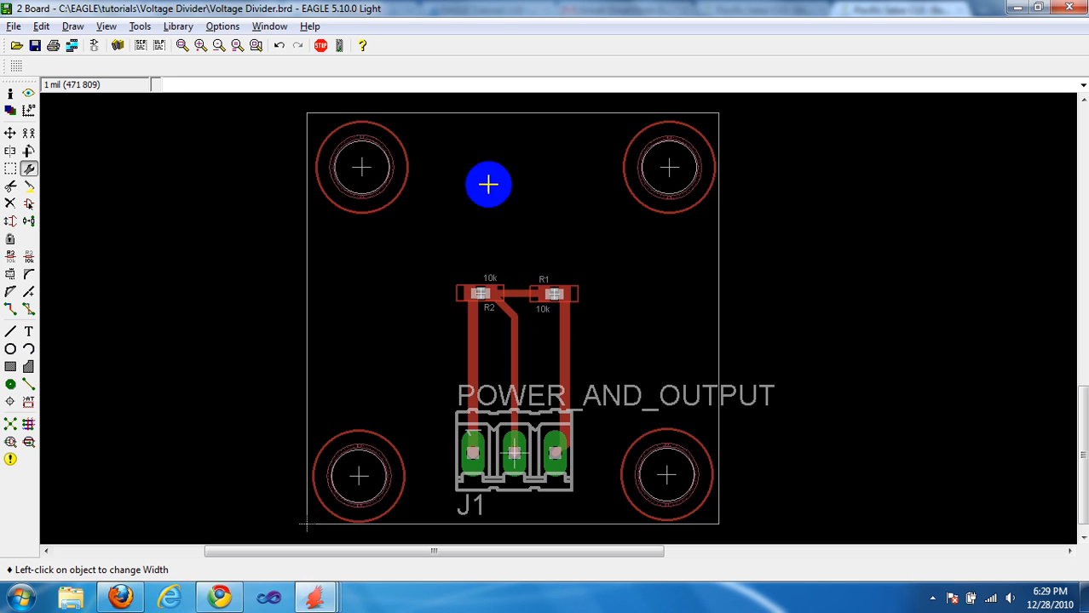
{"action": "mouse_move", "coordinate": [606, 237]}
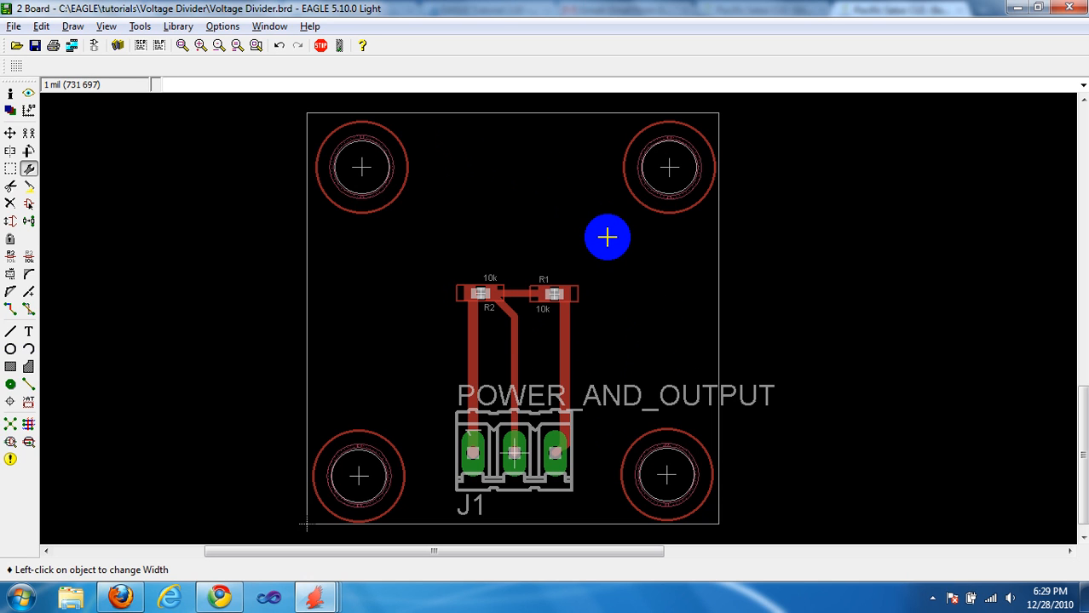
{"action": "mouse_move", "coordinate": [633, 266]}
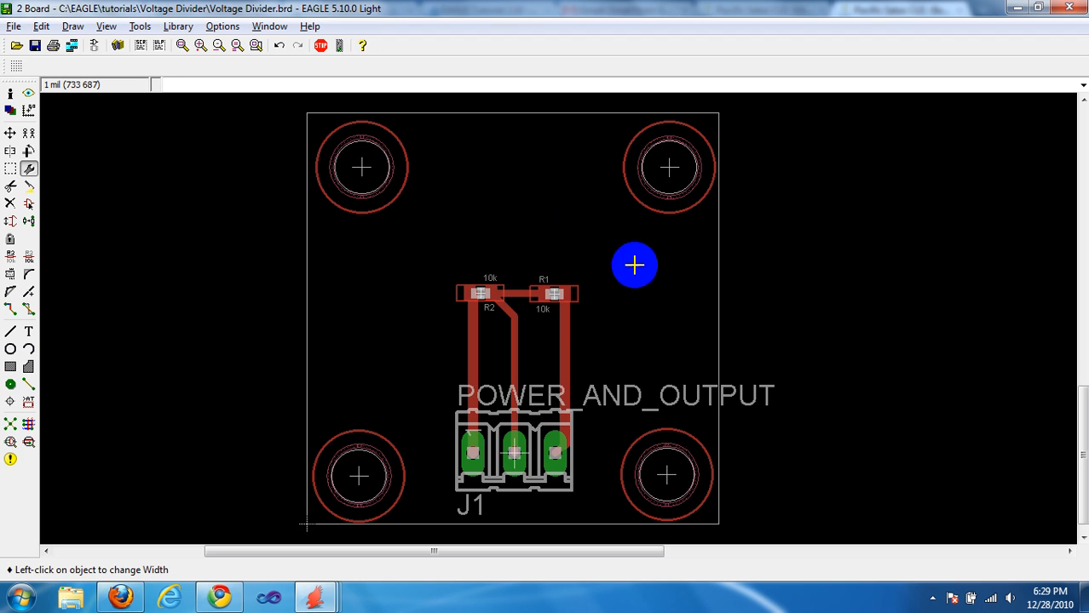
{"action": "mouse_move", "coordinate": [944, 586]}
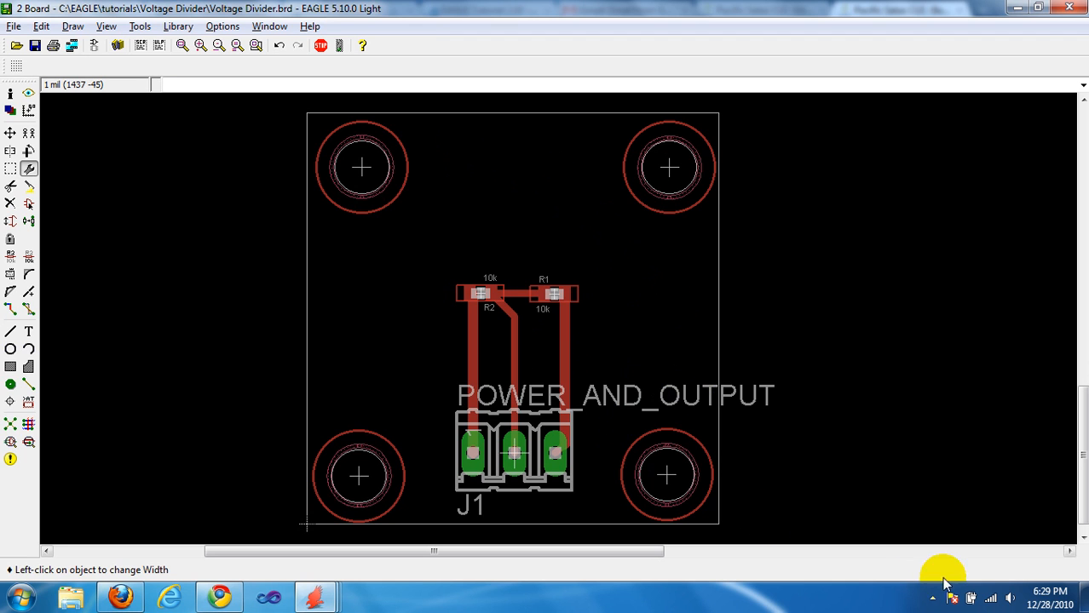